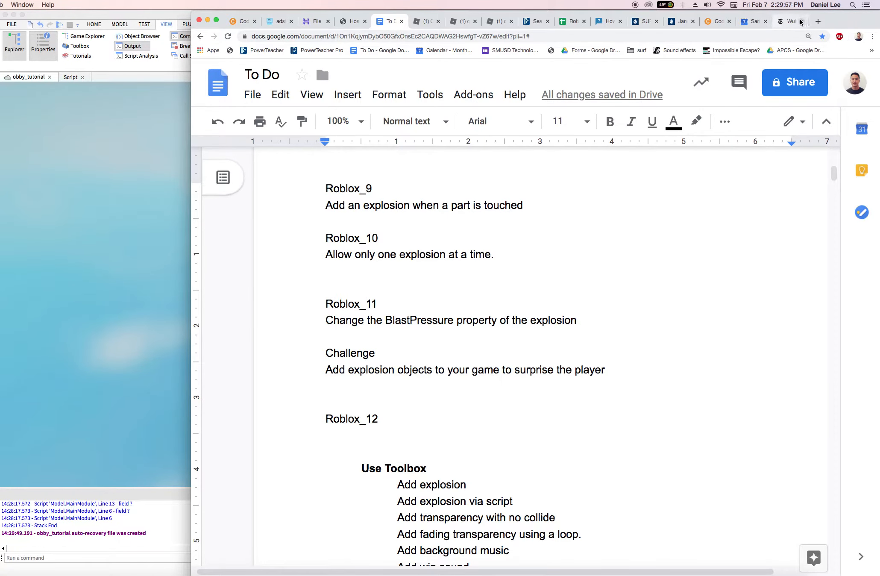
- In a new Chrome tab, go to roblox.com and reach the Create page listing your games
{"action": "left_click", "coordinate": [818, 22]}
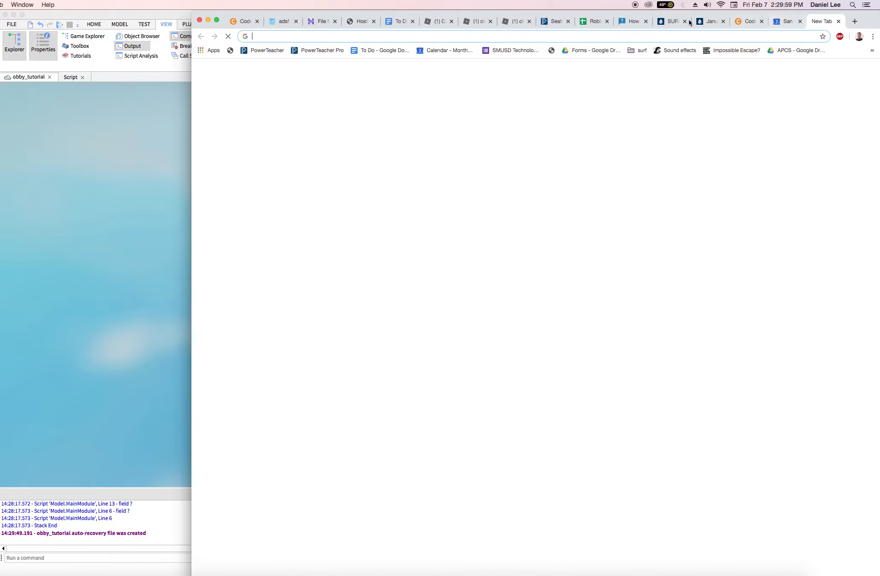
{"action": "left_click", "coordinate": [514, 21]}
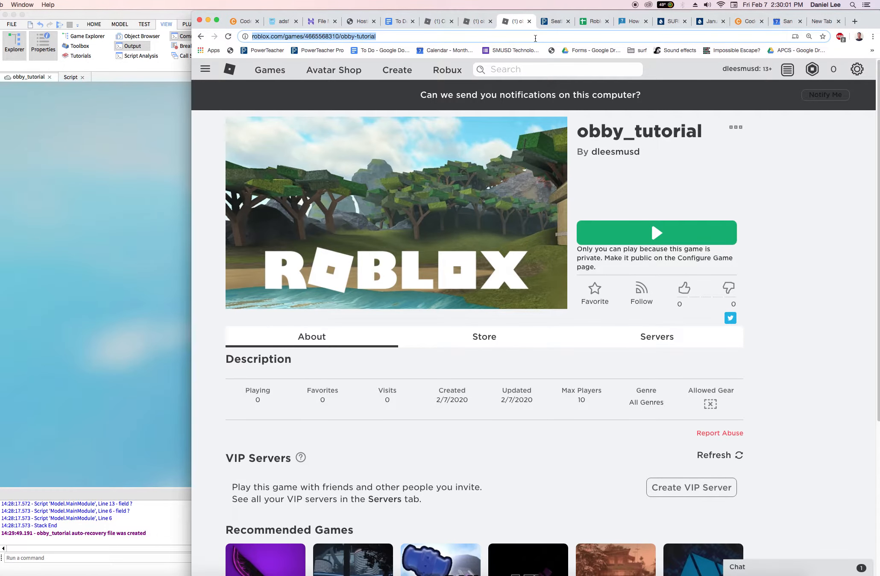
{"action": "left_click", "coordinate": [854, 21]}
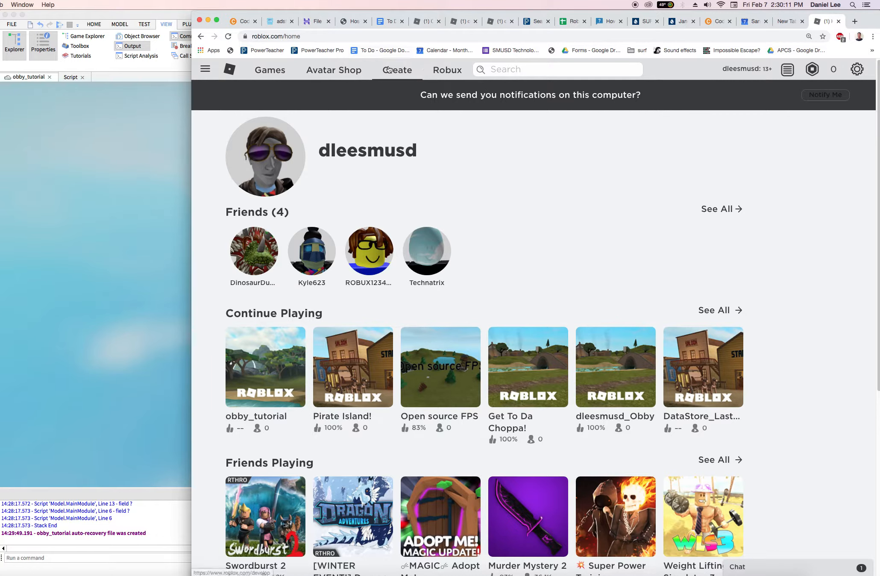
{"action": "left_click", "coordinate": [397, 70]}
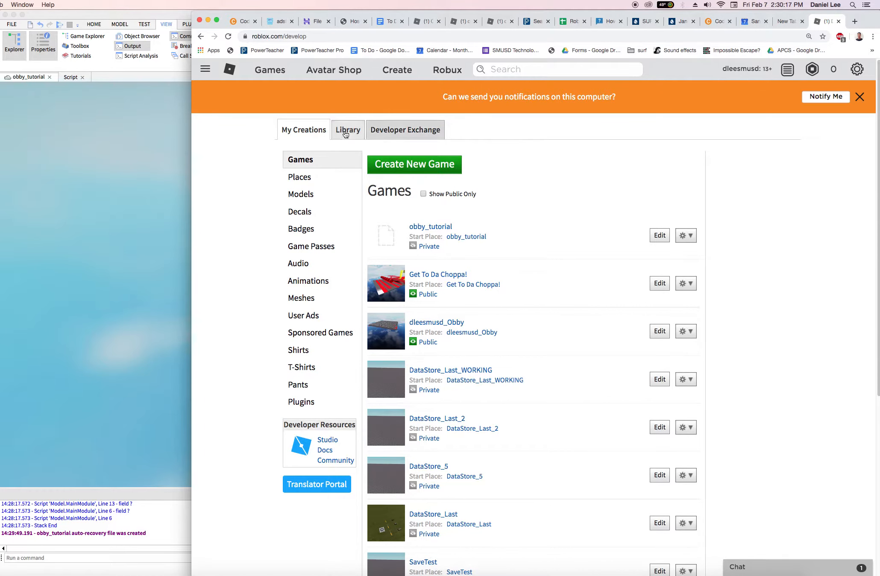
- Switch to the developer Library and filter it to the Audio category
{"action": "left_click", "coordinate": [348, 130]}
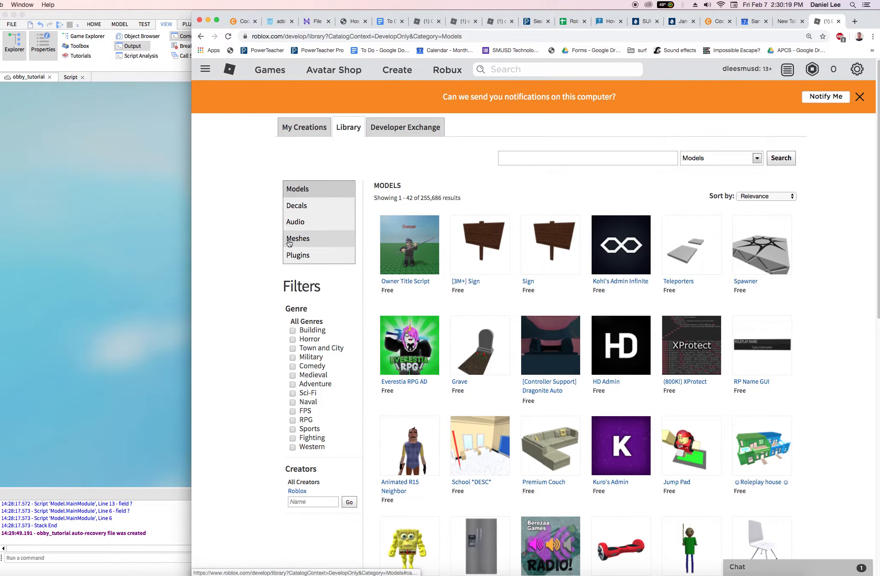
{"action": "left_click", "coordinate": [295, 222]}
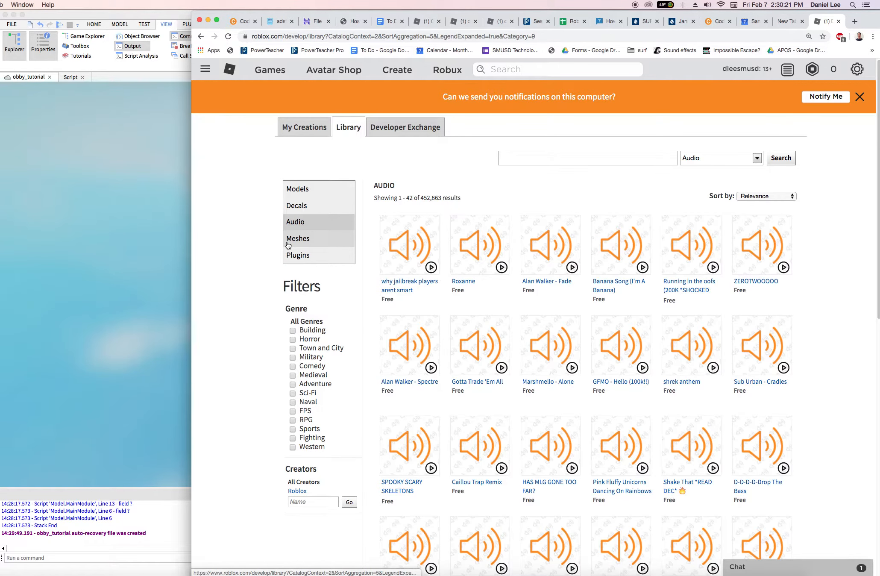
{"action": "mouse_move", "coordinate": [654, 333]}
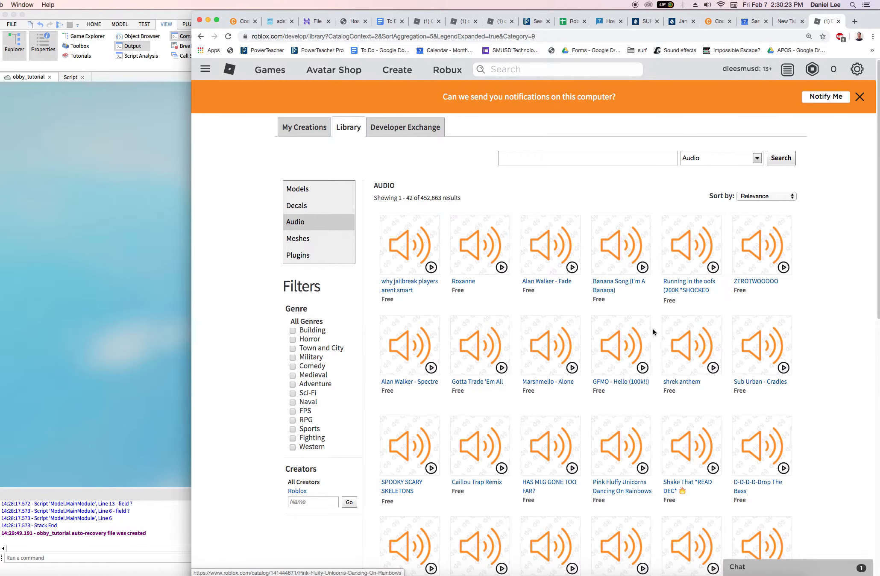
{"action": "mouse_move", "coordinate": [469, 182]}
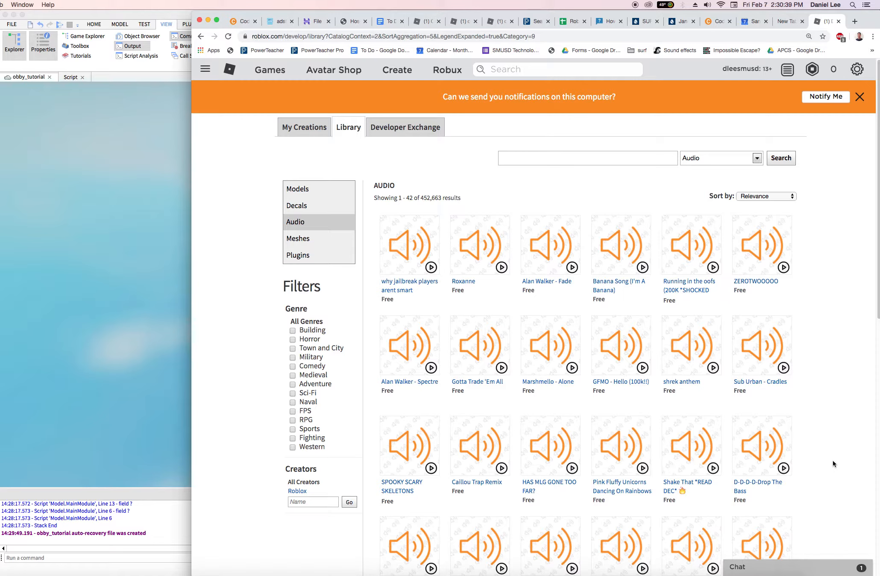
{"action": "mouse_move", "coordinate": [549, 171]}
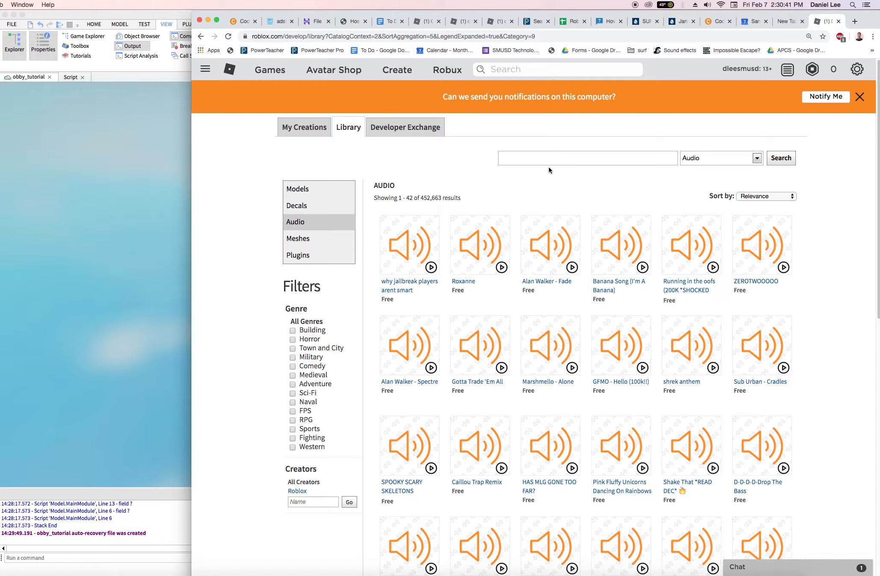
- Search the audio library for 'boom', preview a result and open a Boom Boom sound's page
{"action": "left_click", "coordinate": [587, 158]}
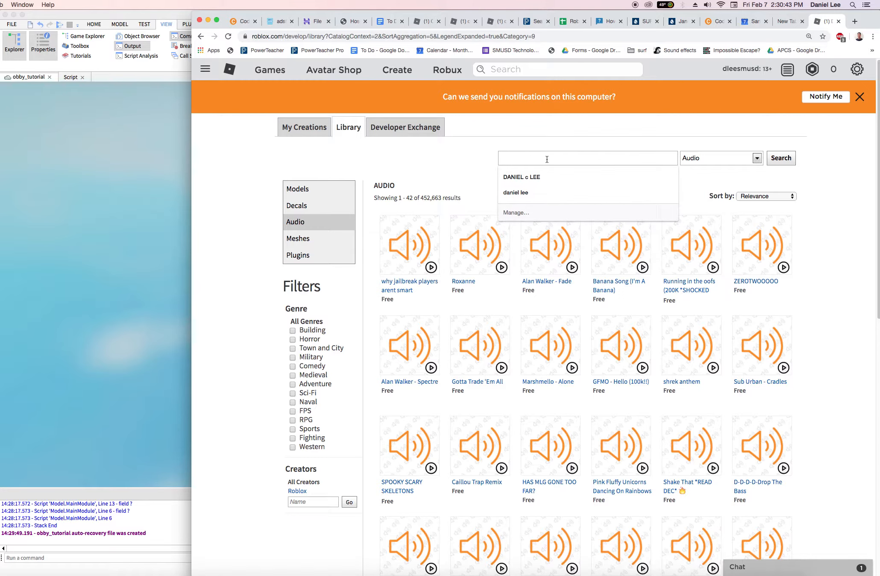
{"action": "type", "text": "boom"}
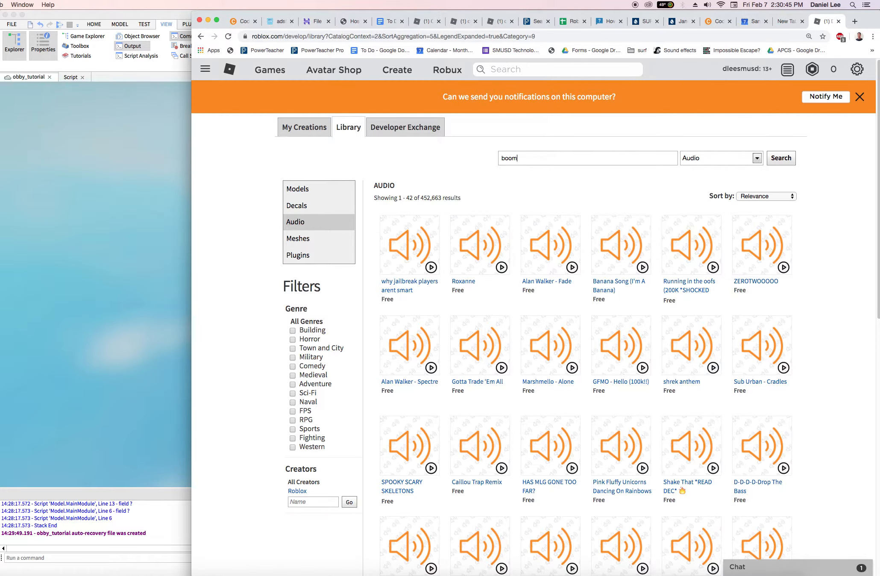
{"action": "left_click", "coordinate": [781, 158]}
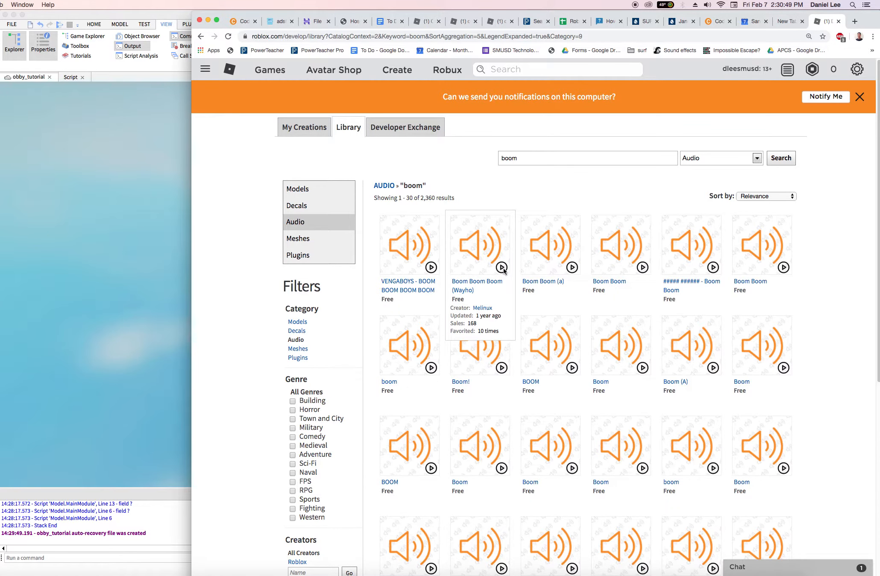
{"action": "left_click", "coordinate": [572, 267]}
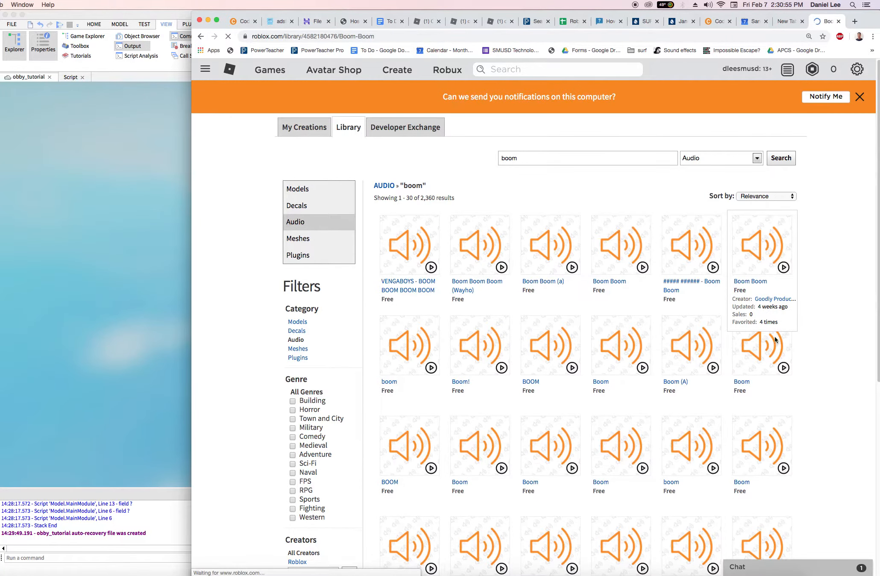
{"action": "left_click", "coordinate": [761, 244]}
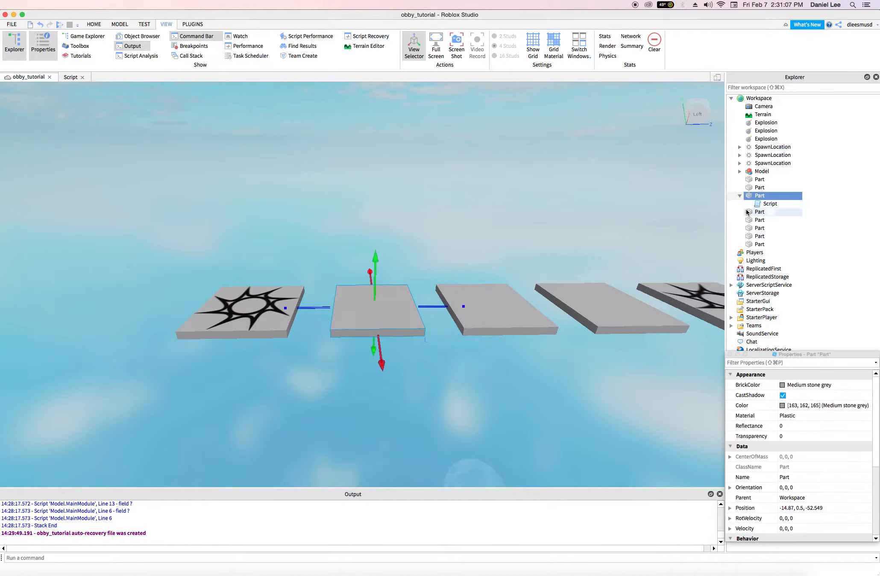
- Insert a Sound object into the scripted Part and select it to view its properties
{"action": "right_click", "coordinate": [759, 195]}
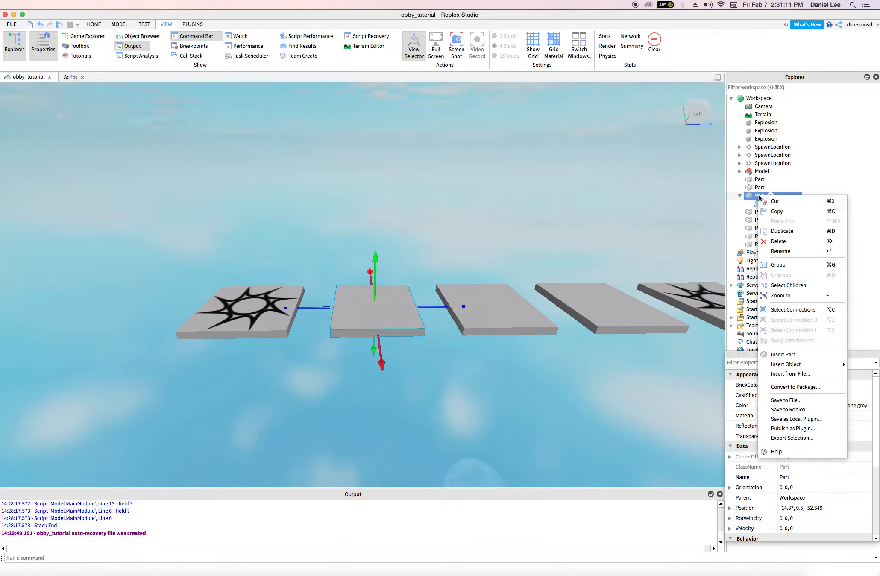
{"action": "left_click", "coordinate": [786, 364]}
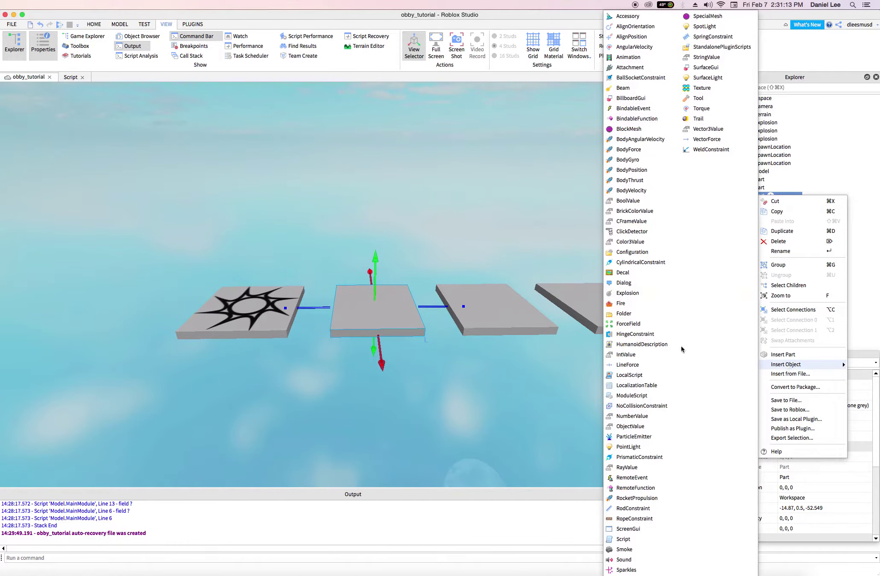
{"action": "mouse_move", "coordinate": [648, 549]}
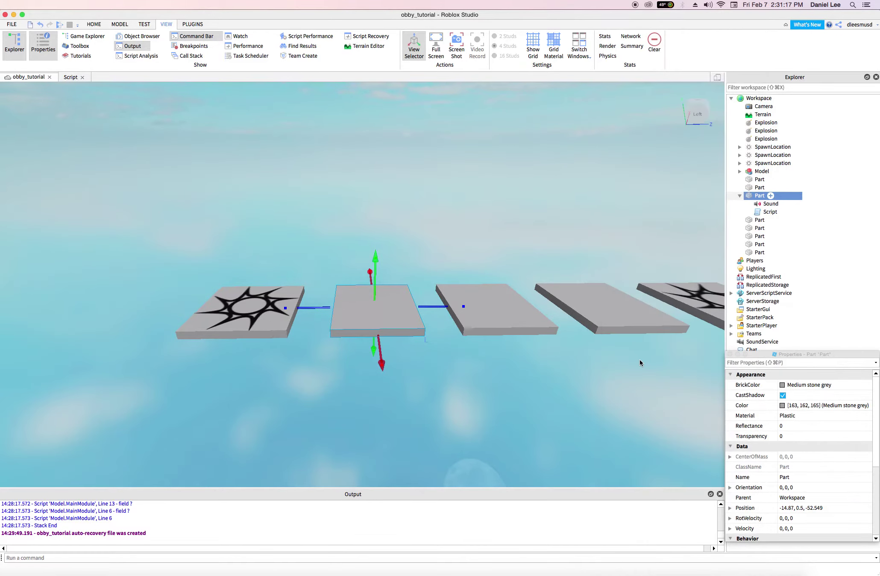
{"action": "left_click", "coordinate": [770, 204]}
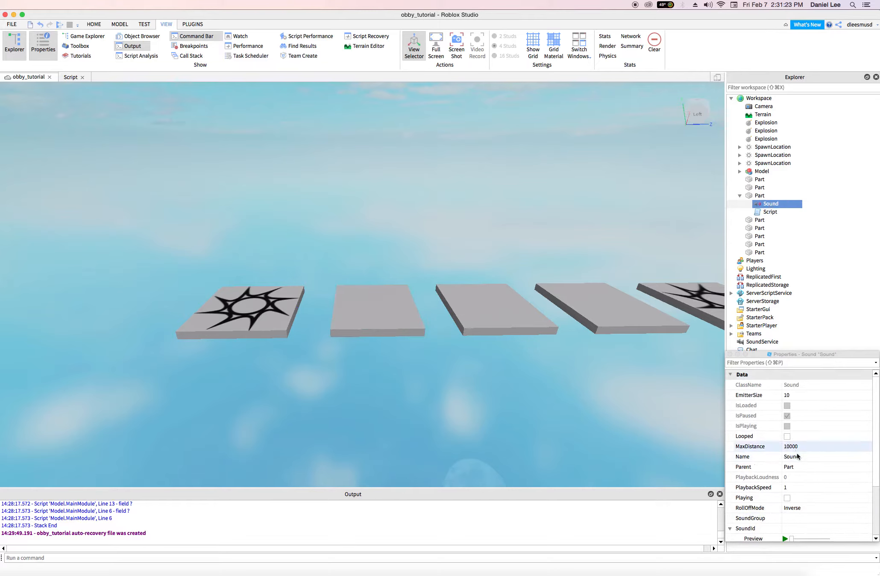
{"action": "scroll", "scroll_direction": "down", "scroll_amount": 3}
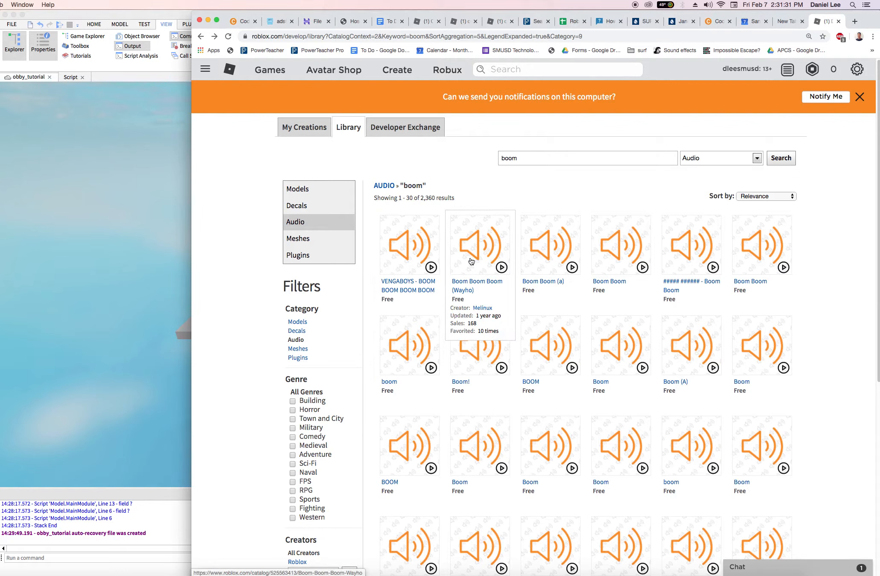
{"action": "mouse_move", "coordinate": [471, 177]}
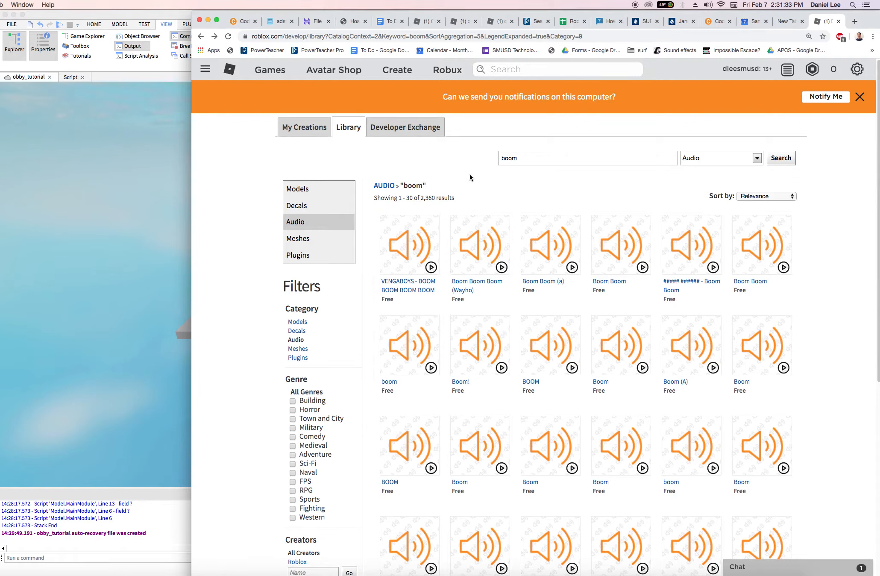
{"action": "mouse_move", "coordinate": [433, 269]}
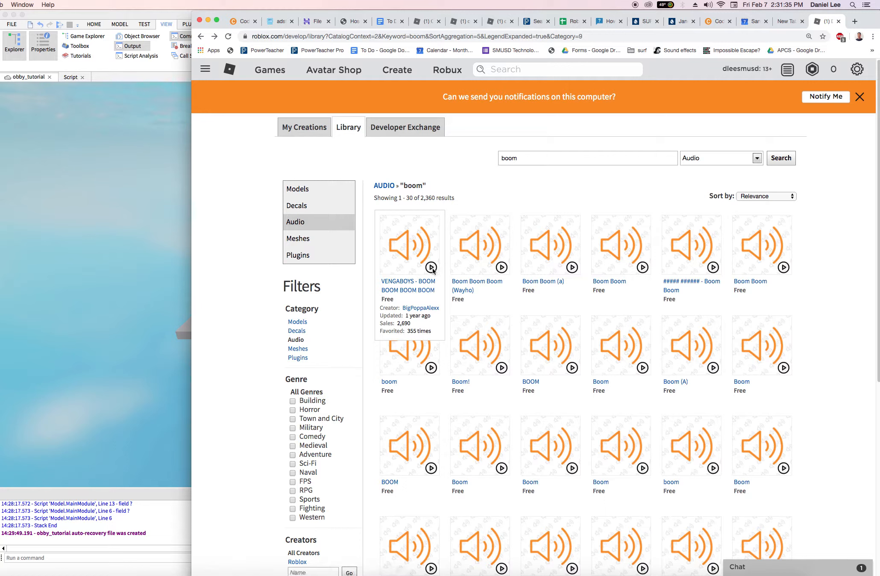
- Preview the VENGABOYS boom result and open the Hobbes54 boom sound's library page
{"action": "left_click", "coordinate": [430, 267]}
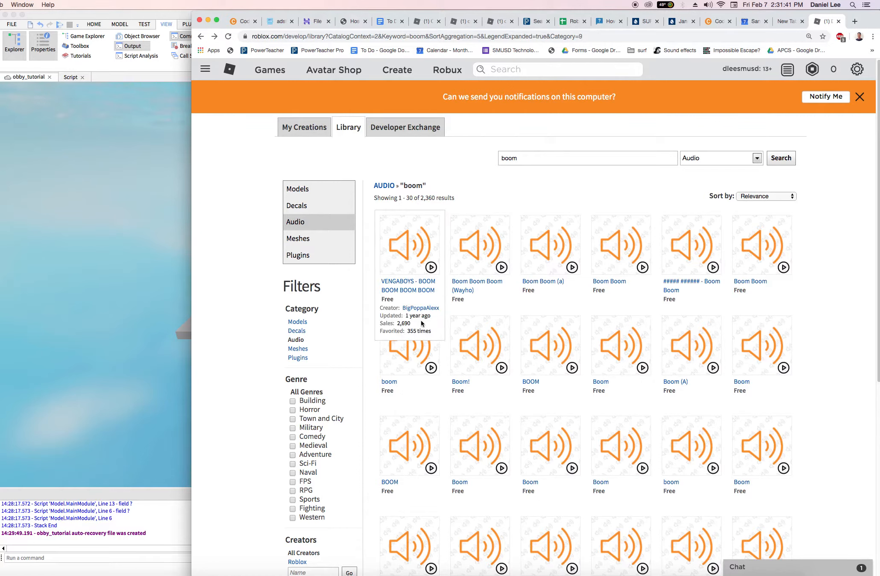
{"action": "mouse_move", "coordinate": [606, 358]}
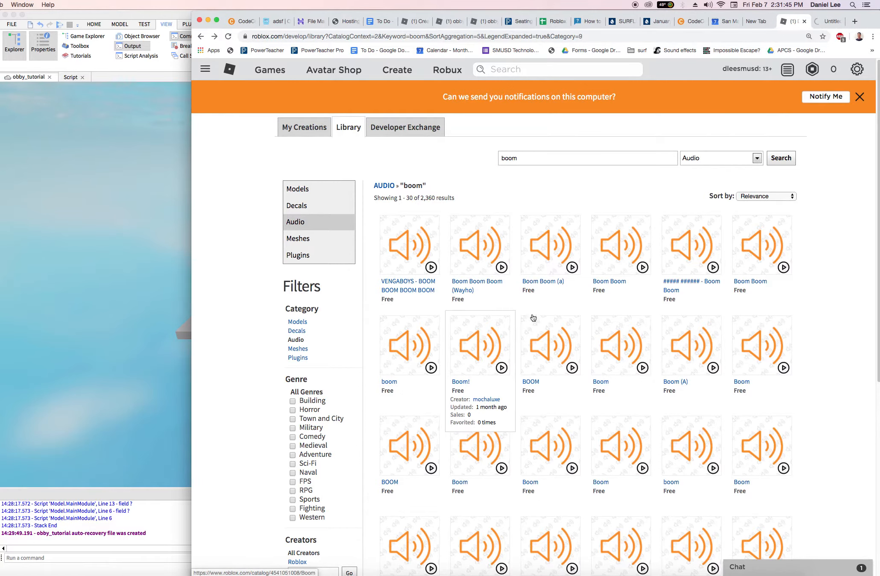
{"action": "mouse_move", "coordinate": [412, 349]}
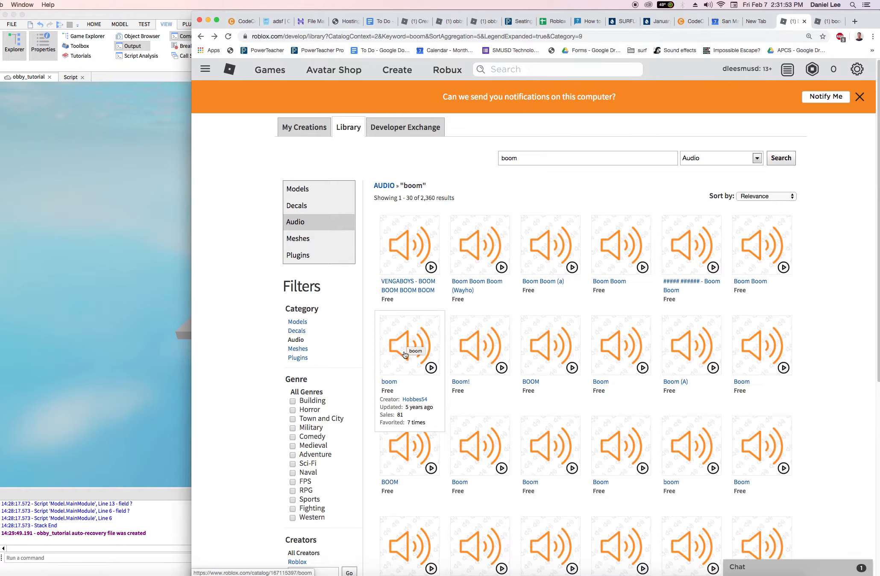
{"action": "mouse_move", "coordinate": [418, 361]}
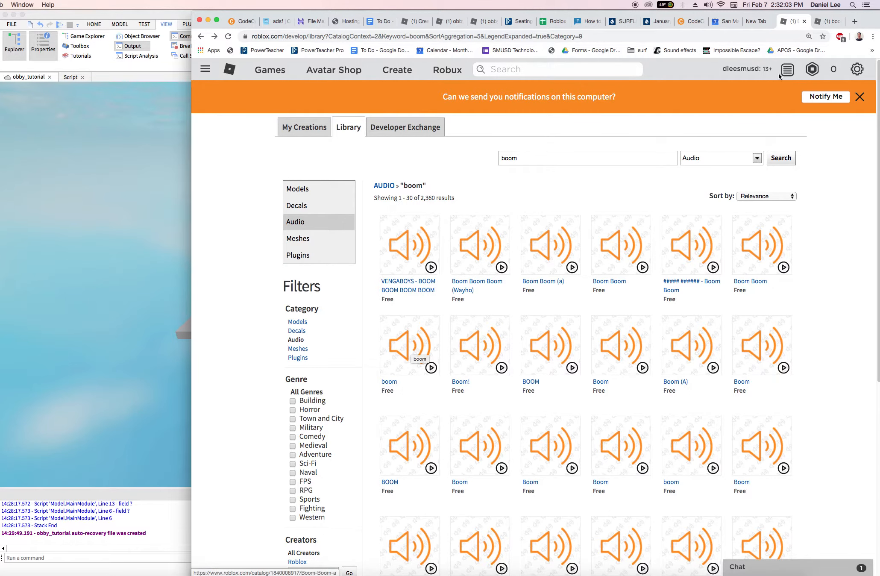
{"action": "left_click", "coordinate": [409, 345]}
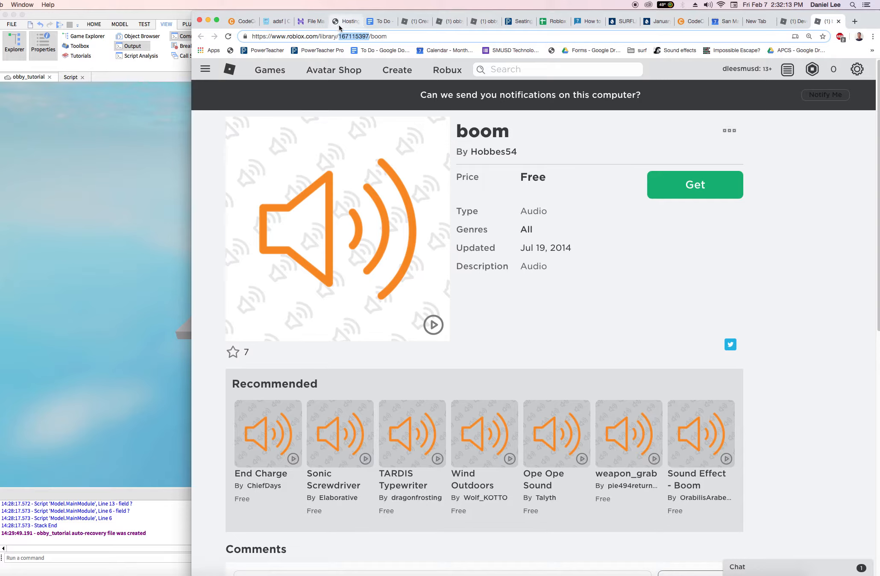
{"action": "mouse_move", "coordinate": [351, 138]}
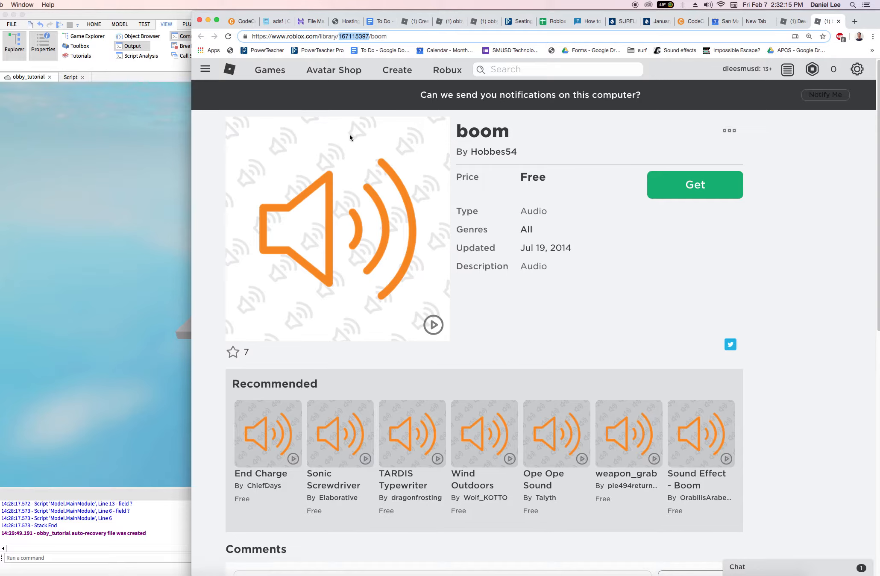
{"action": "mouse_move", "coordinate": [659, 257]}
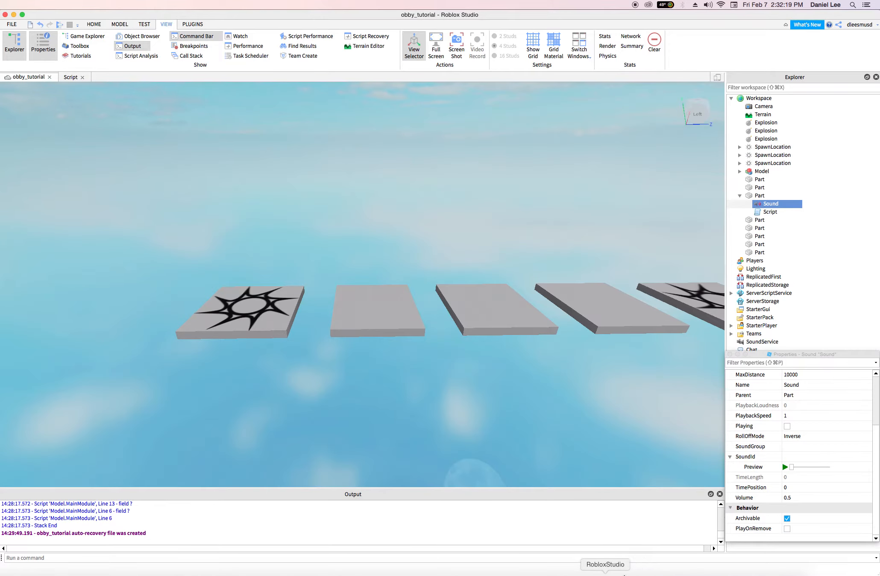
- Set the Sound's SoundId to 167115397 and preview it
{"action": "left_click", "coordinate": [827, 456]}
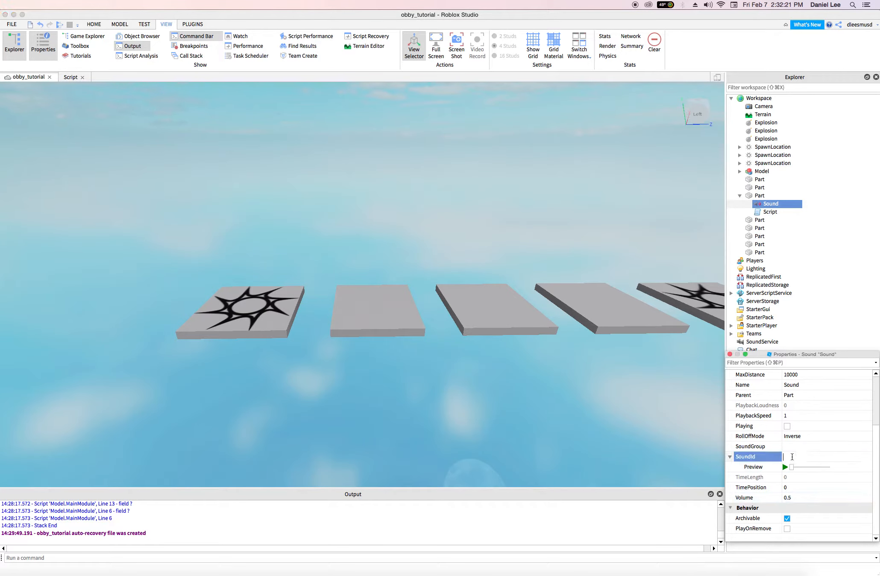
{"action": "type", "text": "167115397"}
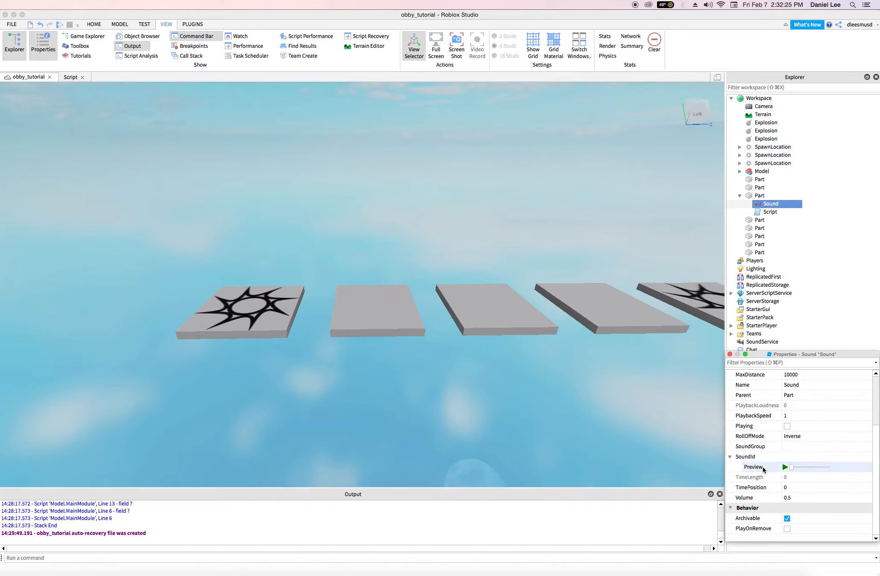
{"action": "left_click", "coordinate": [784, 468]}
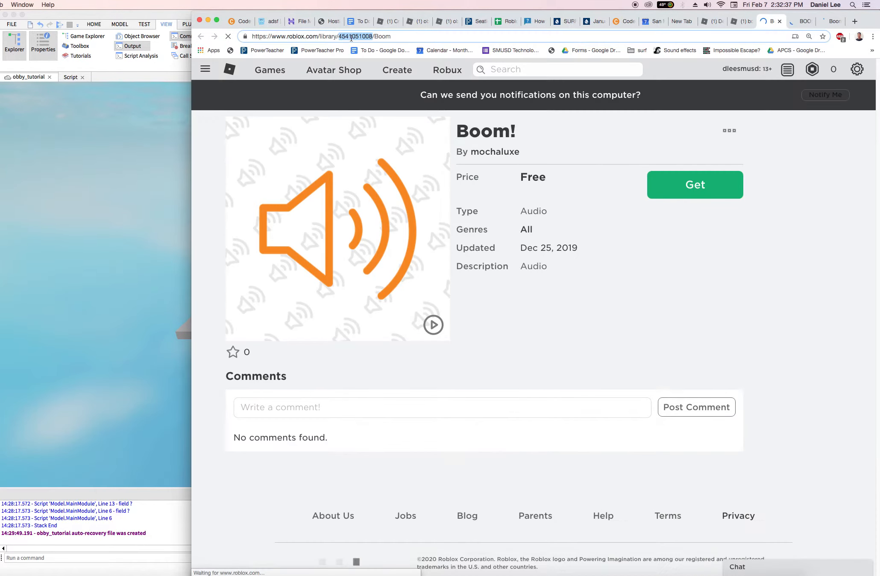
- Back in obby_tutorial, give the part's Sound asset 833855896 and preview it, then stop playback
{"action": "left_click", "coordinate": [768, 21]}
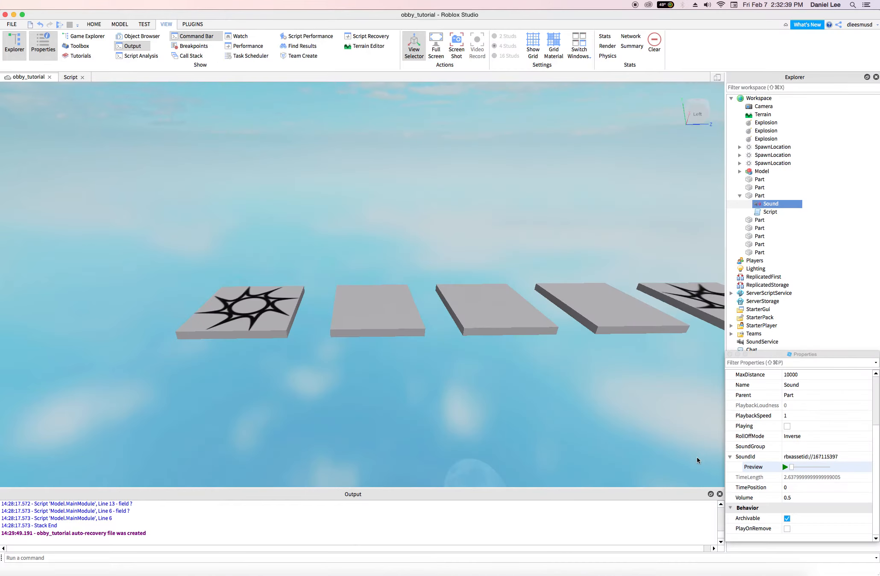
{"action": "left_click", "coordinate": [758, 196]}
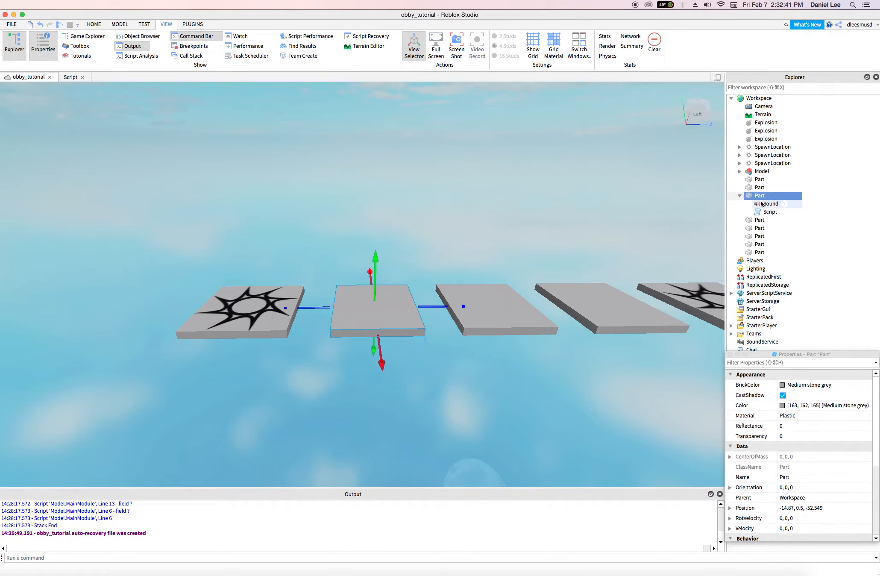
{"action": "left_click", "coordinate": [770, 203]}
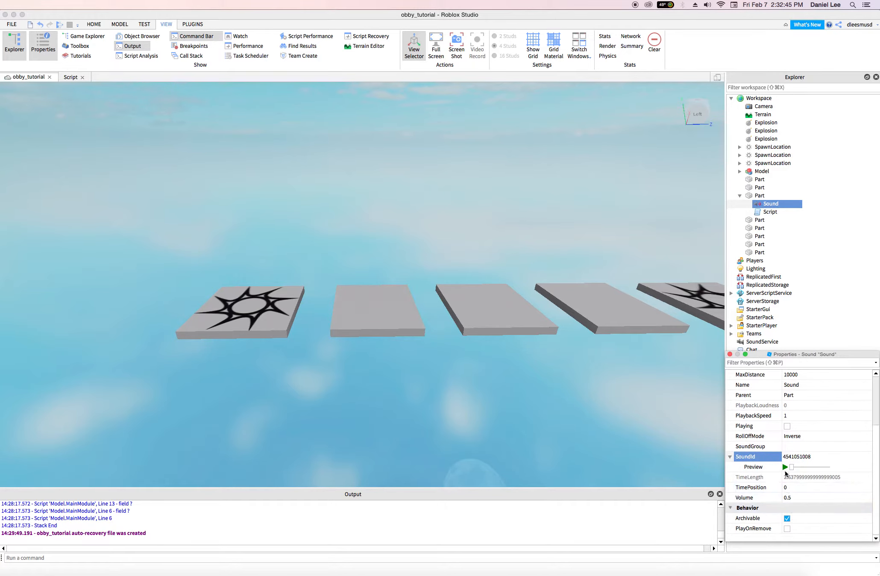
{"action": "left_click", "coordinate": [783, 466]}
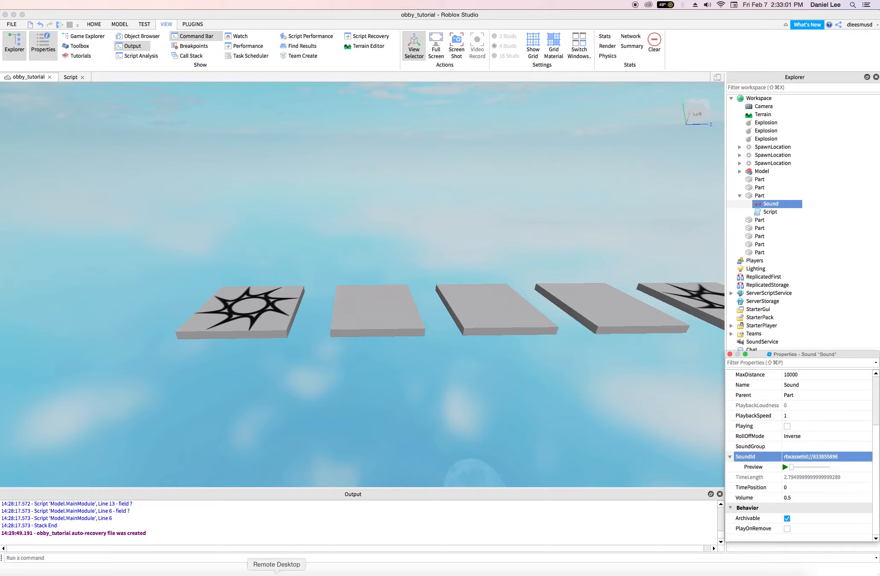
{"action": "left_click", "coordinate": [783, 467]}
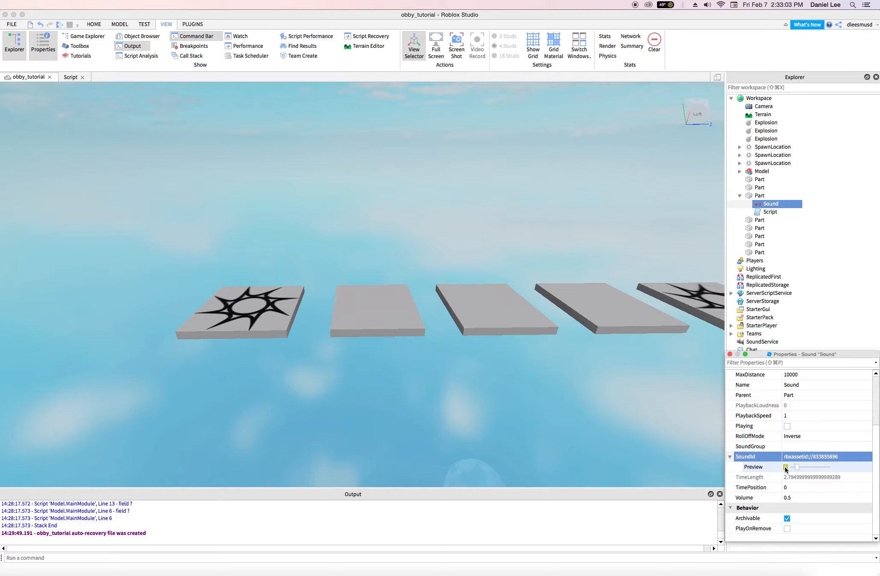
{"action": "left_click", "coordinate": [784, 467]}
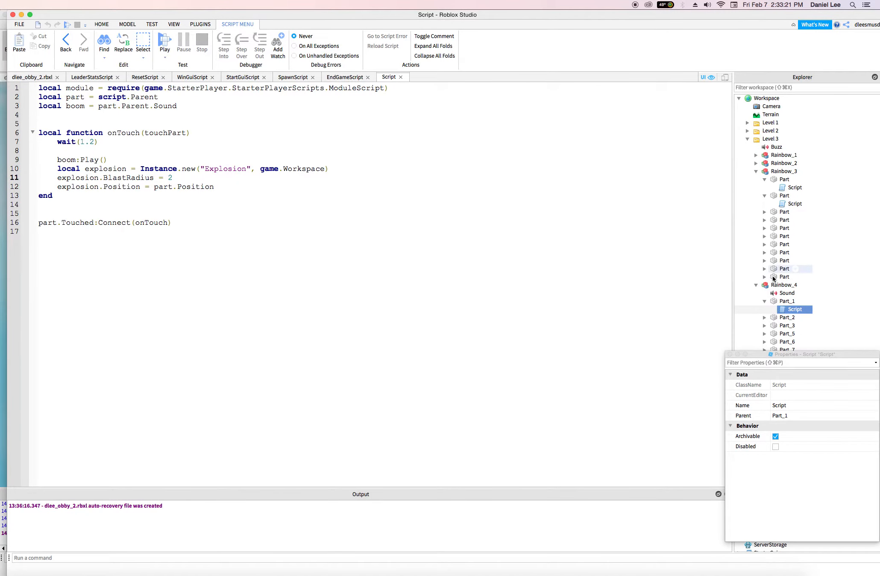
- Check the Rainbow_4 Sound's asset id 144699494 in the reference place, then return to obby_tutorial
{"action": "left_click", "coordinate": [786, 293]}
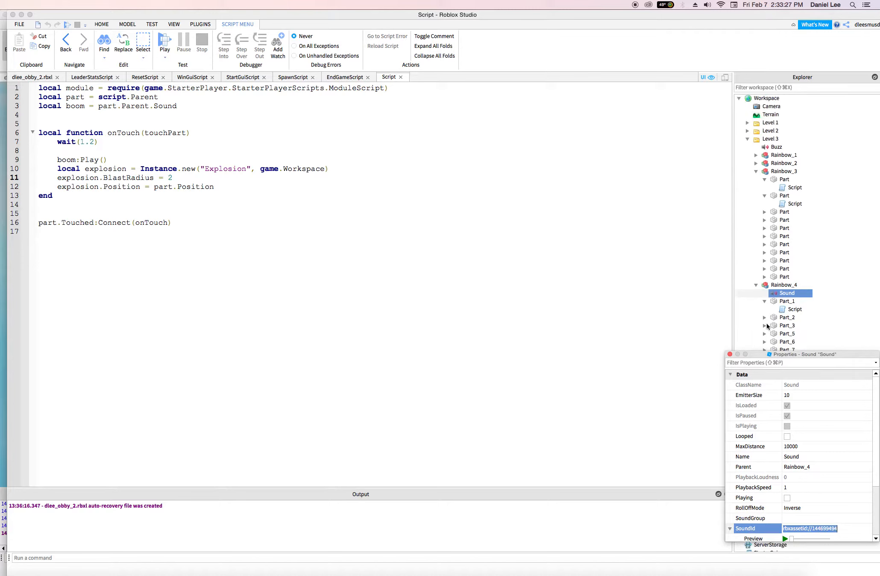
{"action": "scroll", "scroll_direction": "down", "scroll_amount": 3}
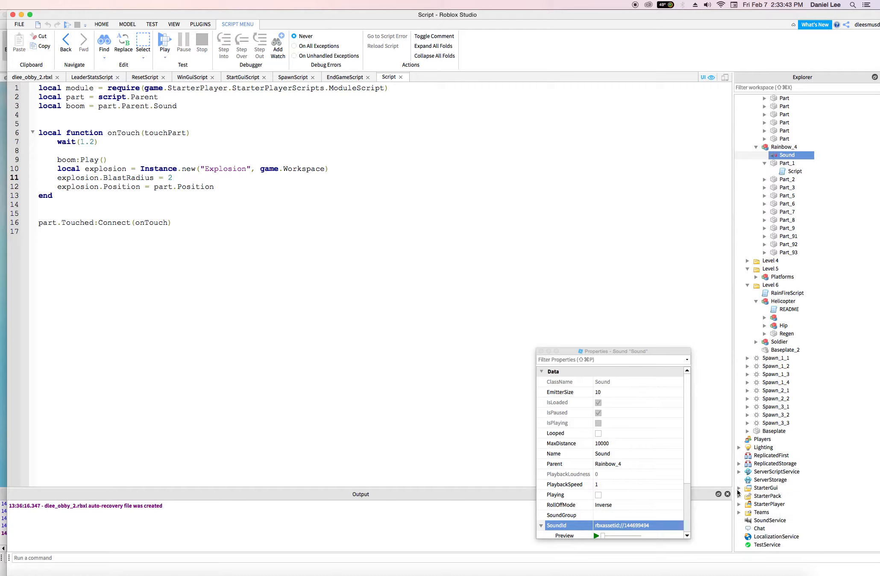
{"action": "left_click", "coordinate": [769, 471]}
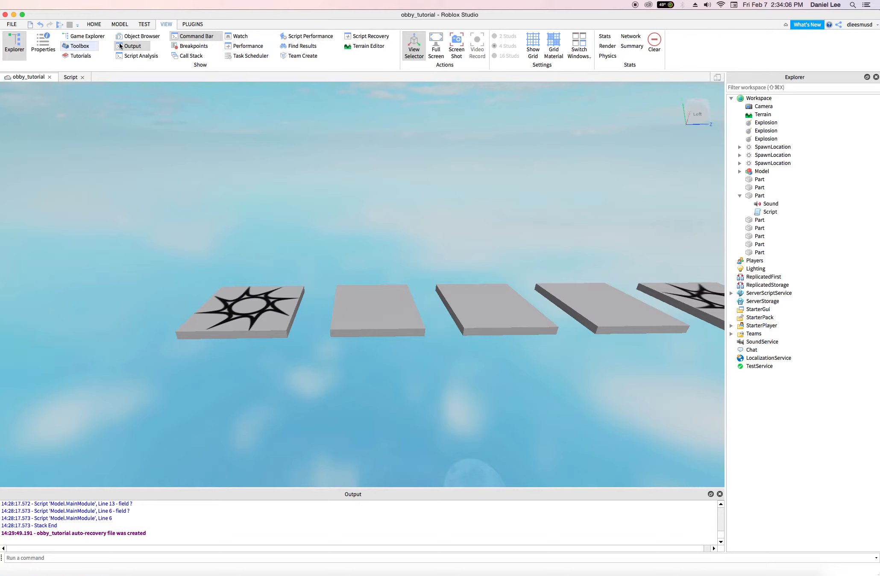
- Show Properties, switch the part's Sound to asset 144699494, preview it and go to the part's touch script
{"action": "left_click", "coordinate": [42, 41]}
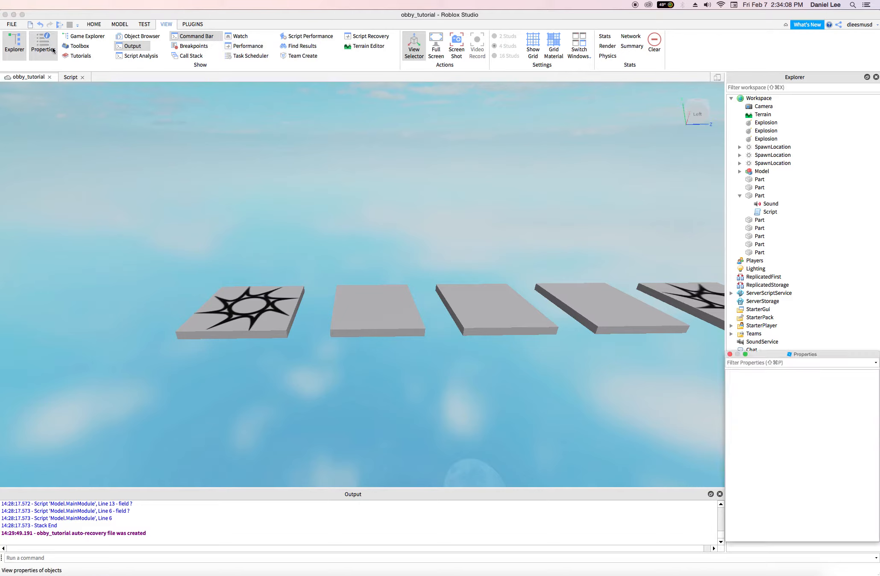
{"action": "left_click", "coordinate": [770, 203]}
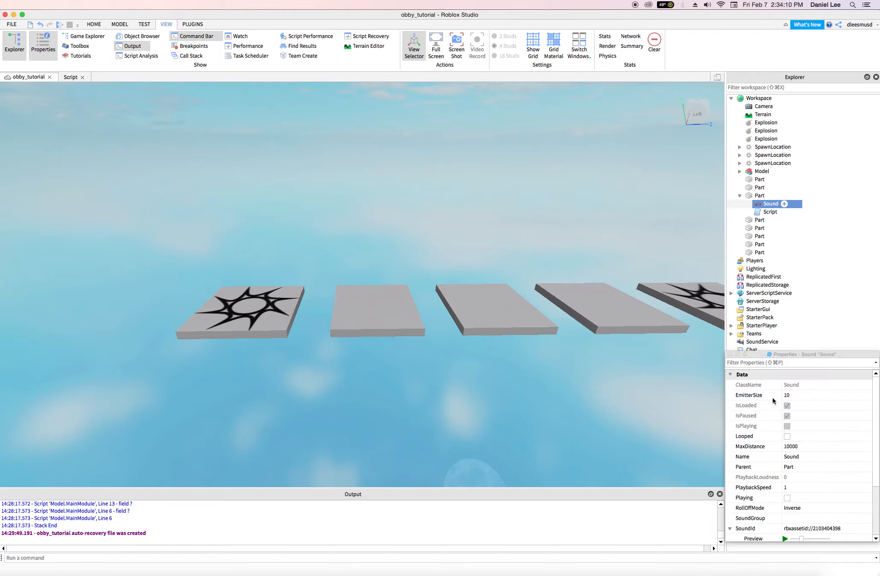
{"action": "scroll", "scroll_direction": "down", "scroll_amount": 3}
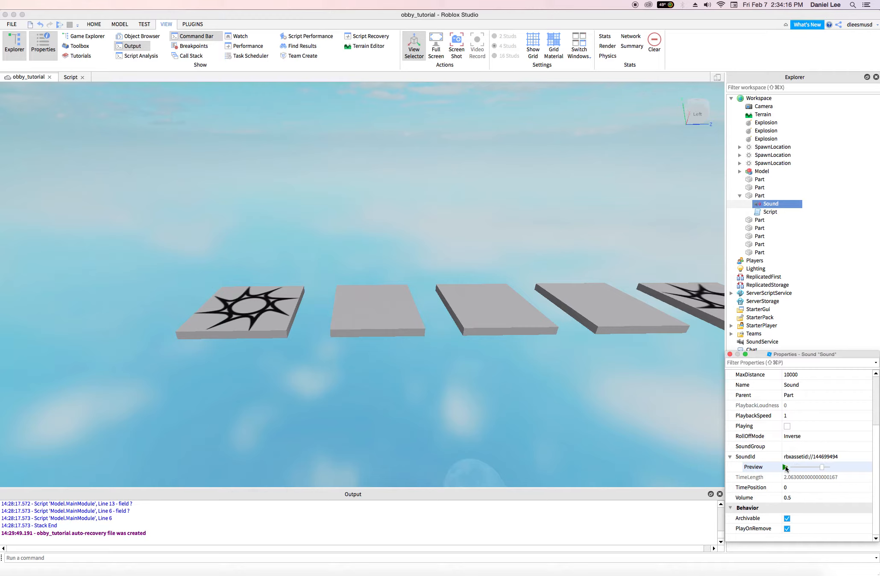
{"action": "left_click", "coordinate": [784, 467]}
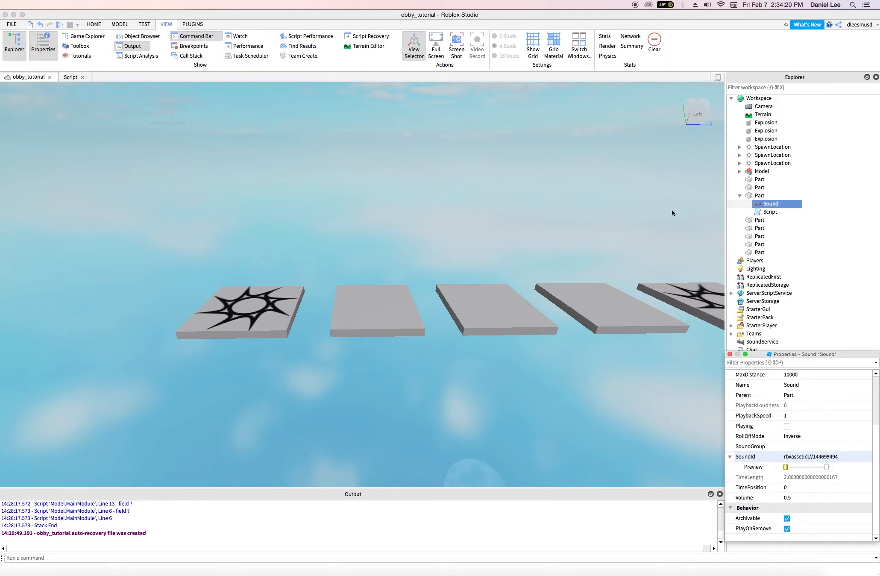
{"action": "left_click", "coordinate": [771, 211]}
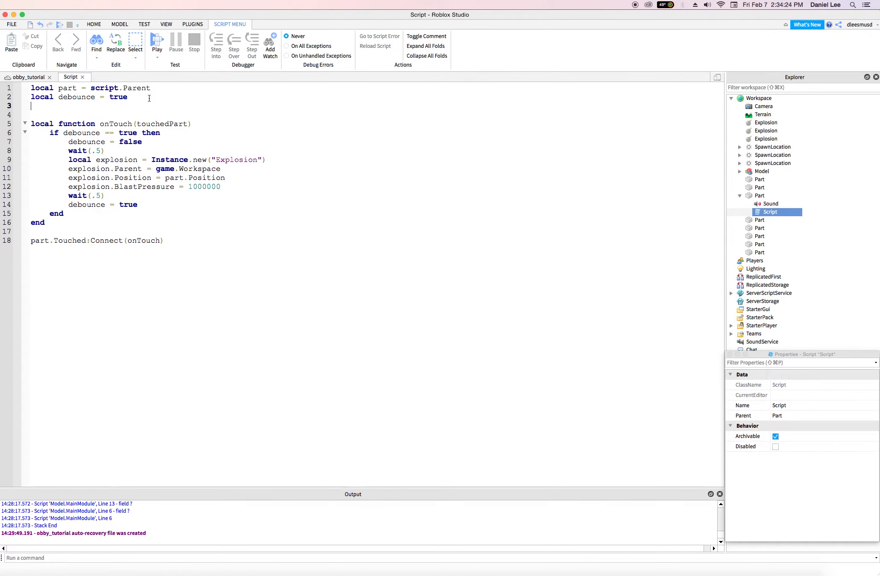
- Declare 'local boom = part.Sound' in the touch script so boom references the part's Sound
{"action": "type", "text": "local"}
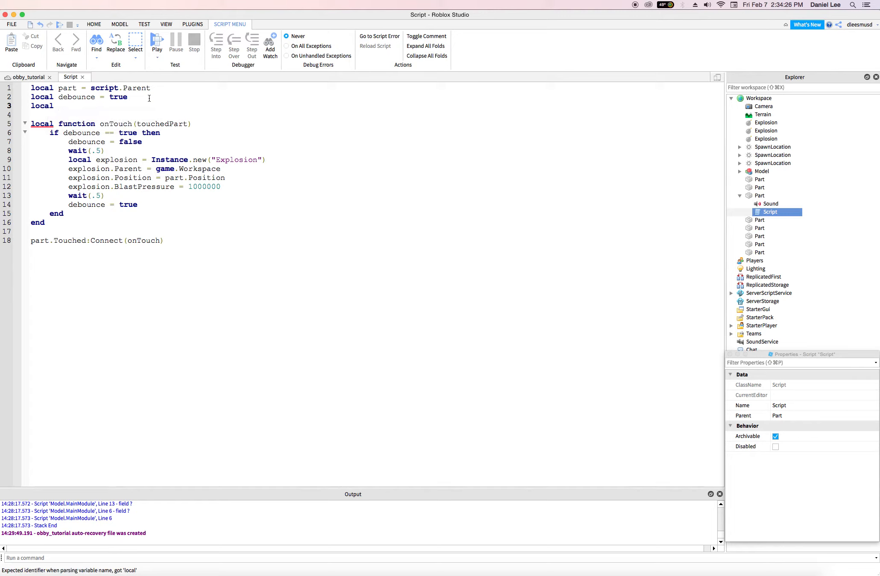
{"action": "type", "text": "boom = p"}
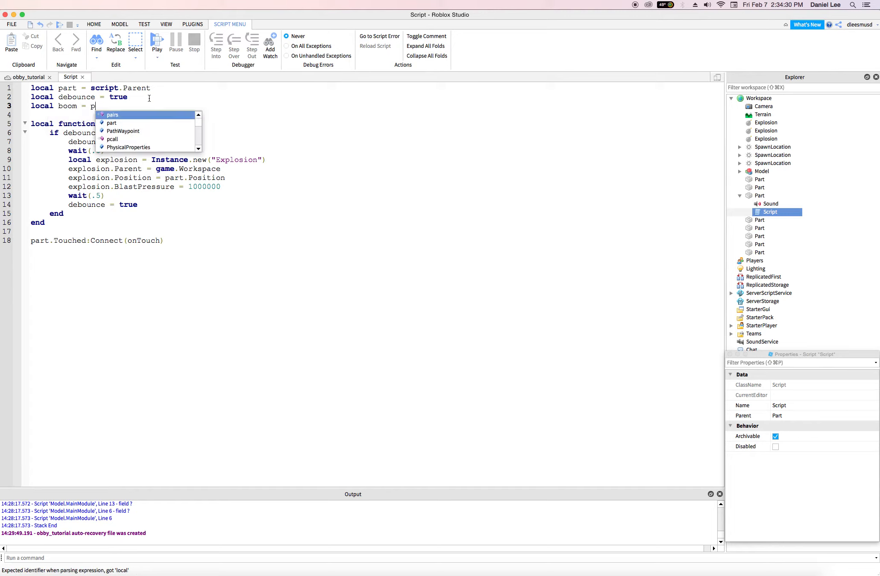
{"action": "type", "text": "art"}
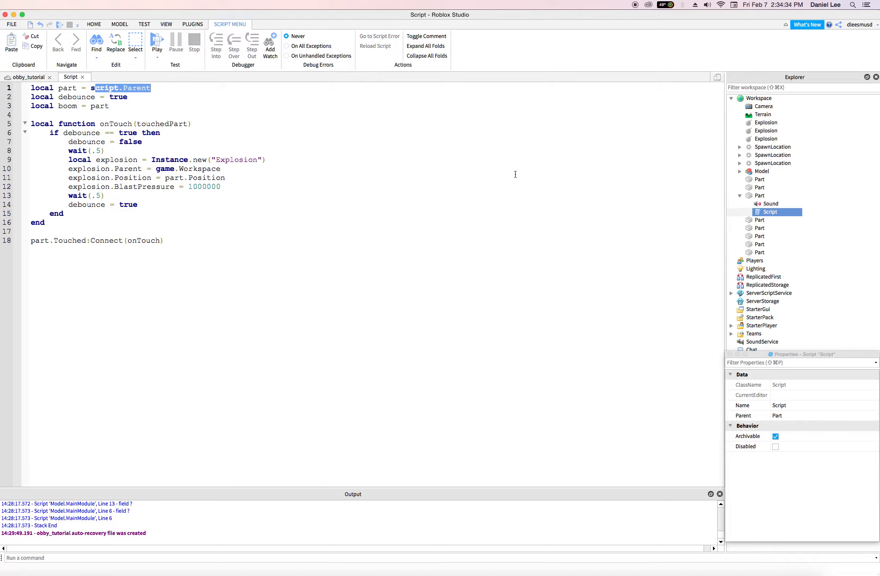
{"action": "left_click", "coordinate": [758, 195]}
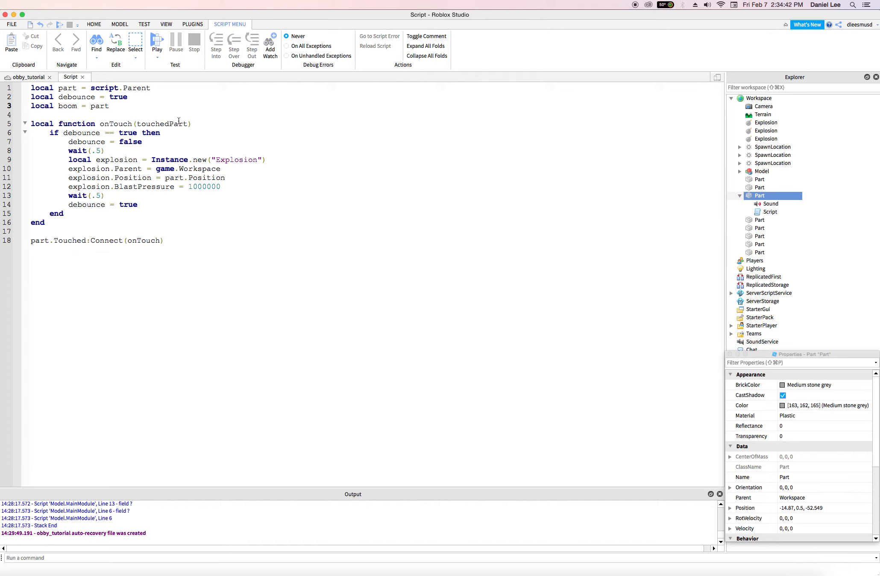
{"action": "type", "text": ".Sound"}
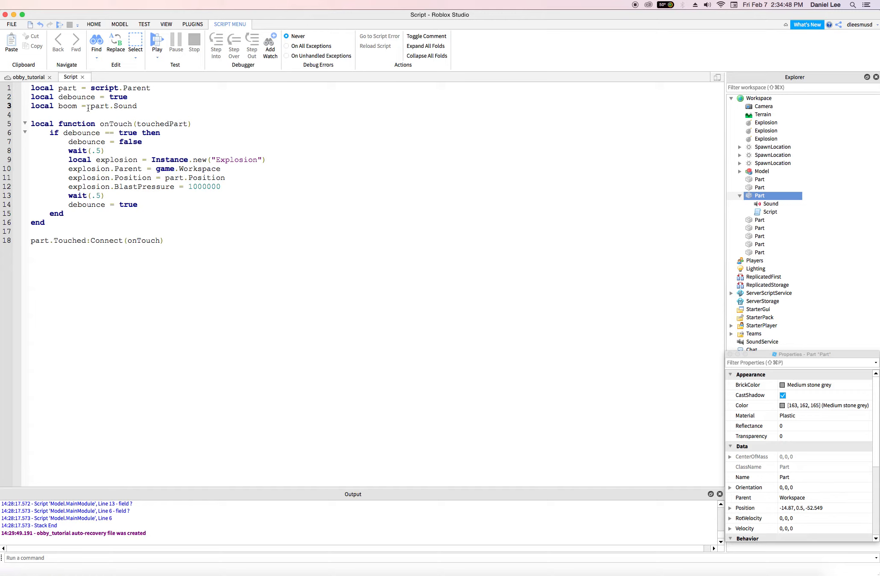
- Verify the boom line's part and Sound names against the Part and its Sound in Explorer
{"action": "double_click", "coordinate": [68, 106]}
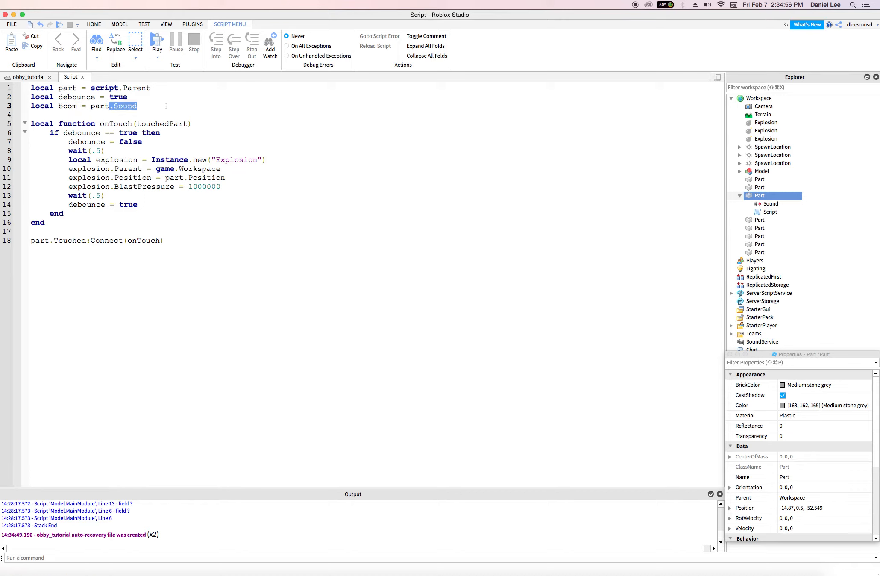
{"action": "left_click", "coordinate": [111, 106]}
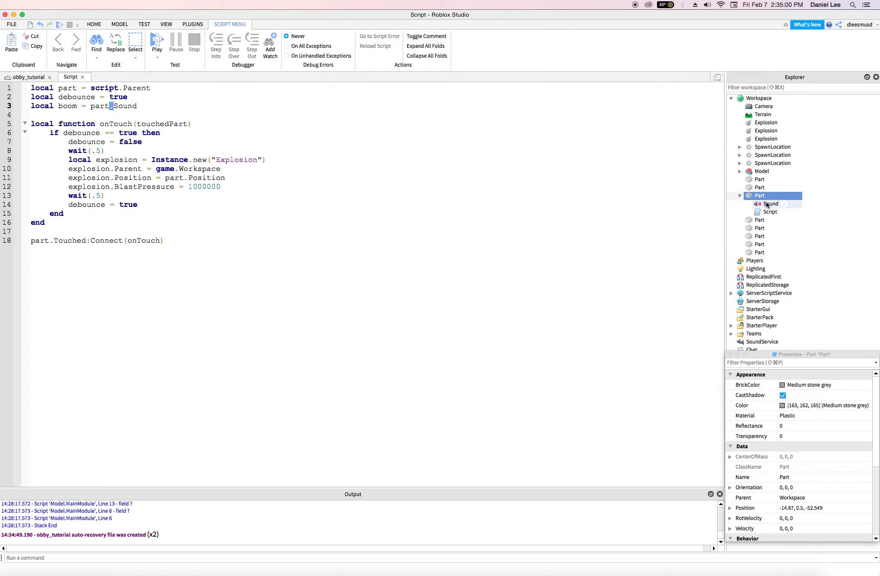
{"action": "left_click", "coordinate": [770, 204]}
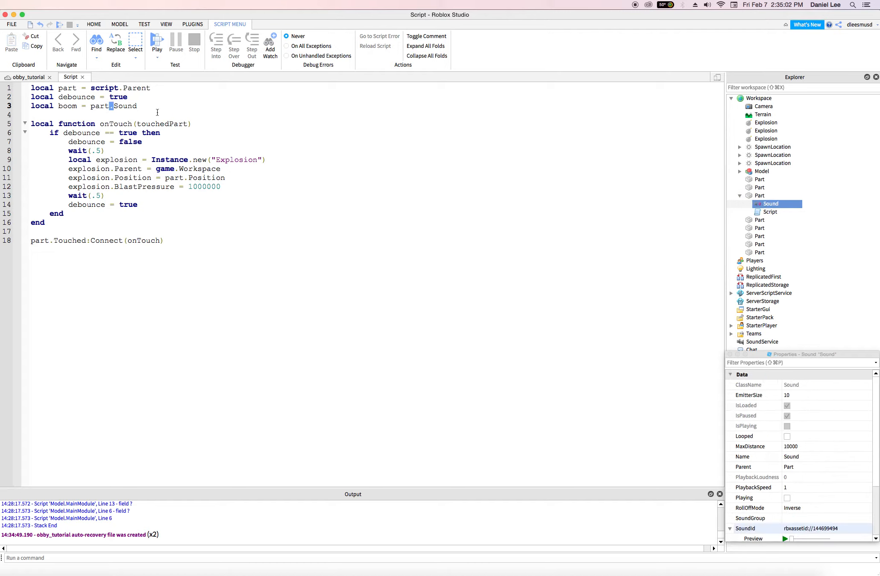
{"action": "double_click", "coordinate": [99, 105]}
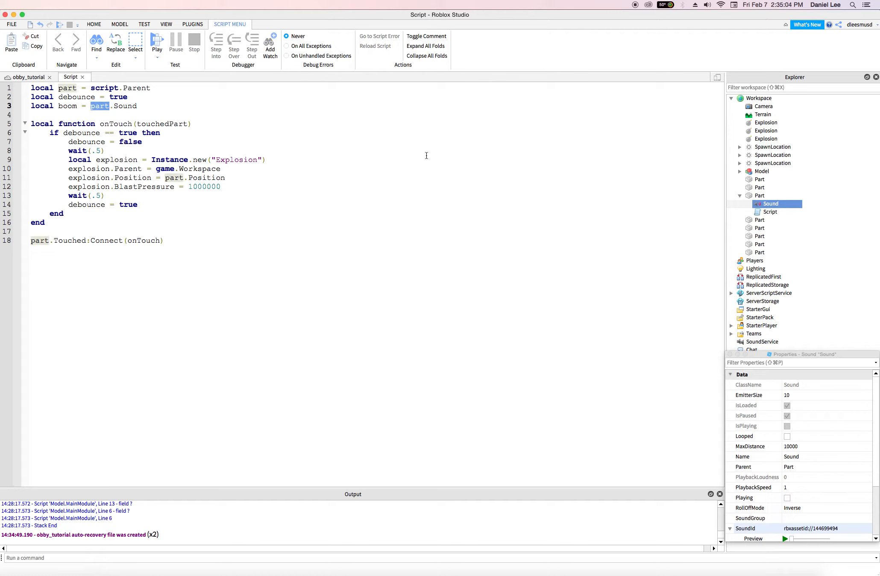
{"action": "left_click", "coordinate": [758, 195]}
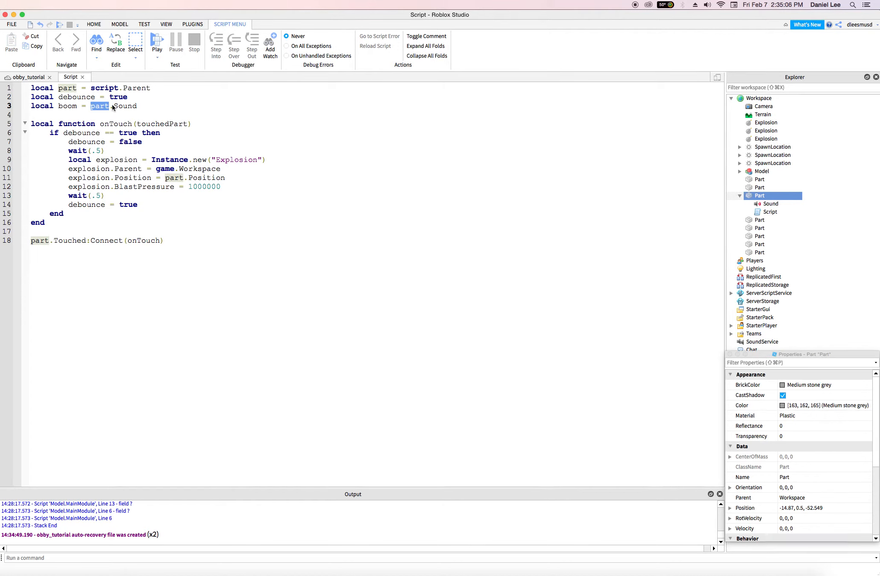
{"action": "double_click", "coordinate": [125, 105]}
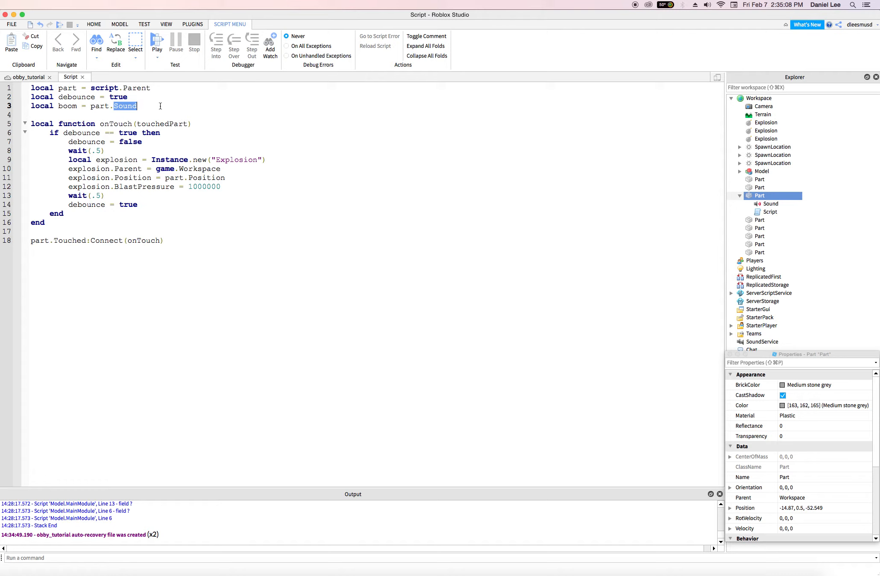
{"action": "mouse_move", "coordinate": [761, 209]}
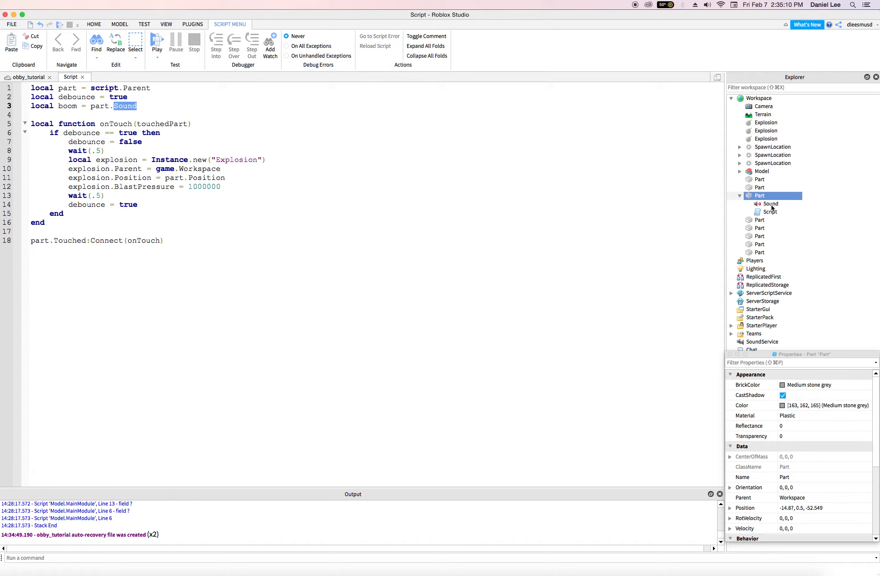
{"action": "left_click", "coordinate": [771, 203]}
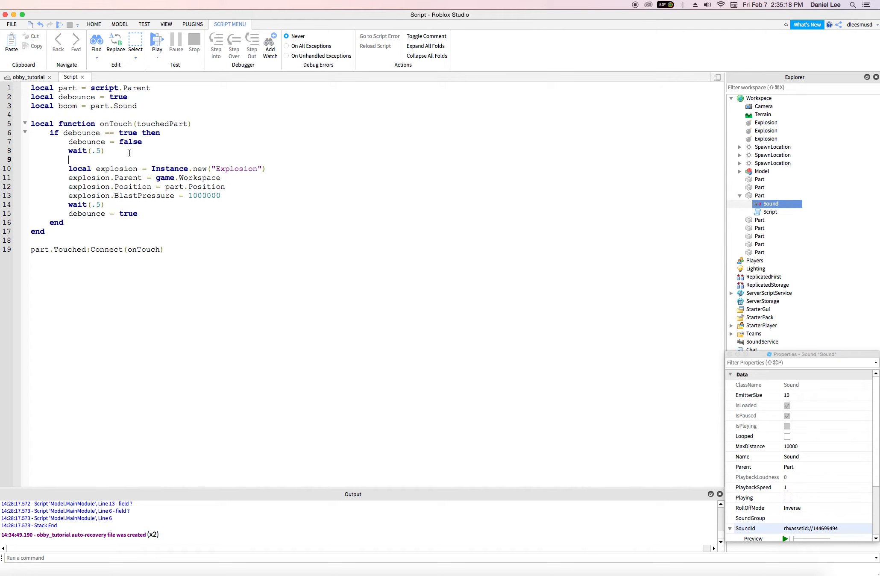
- Add a boom:Play() call on a new line above the explosion code
{"action": "key", "text": "Enter"}
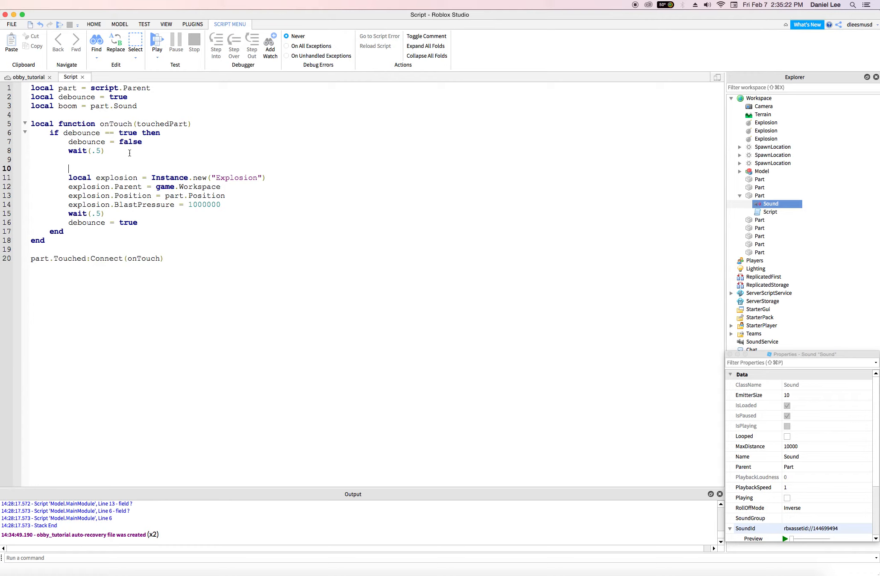
{"action": "type", "text": "boom:"}
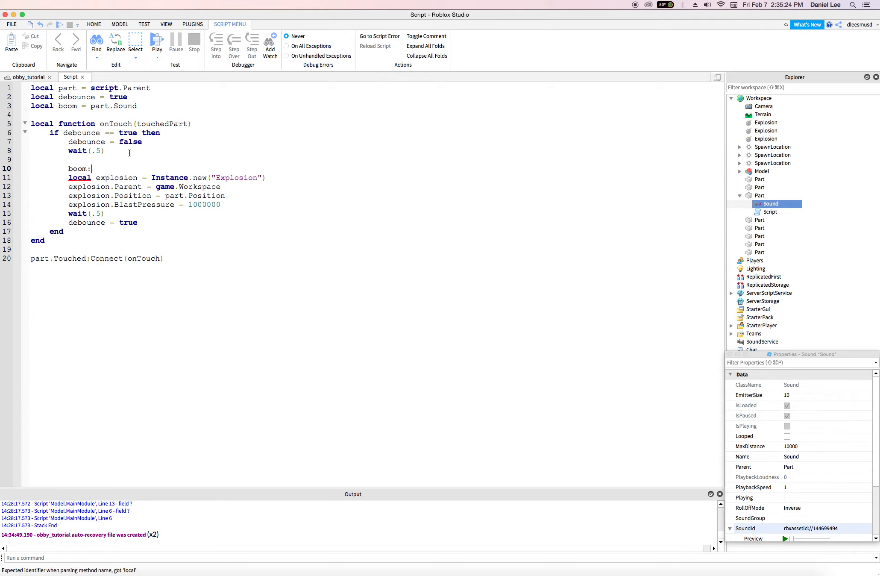
{"action": "type", "text": "Play()"}
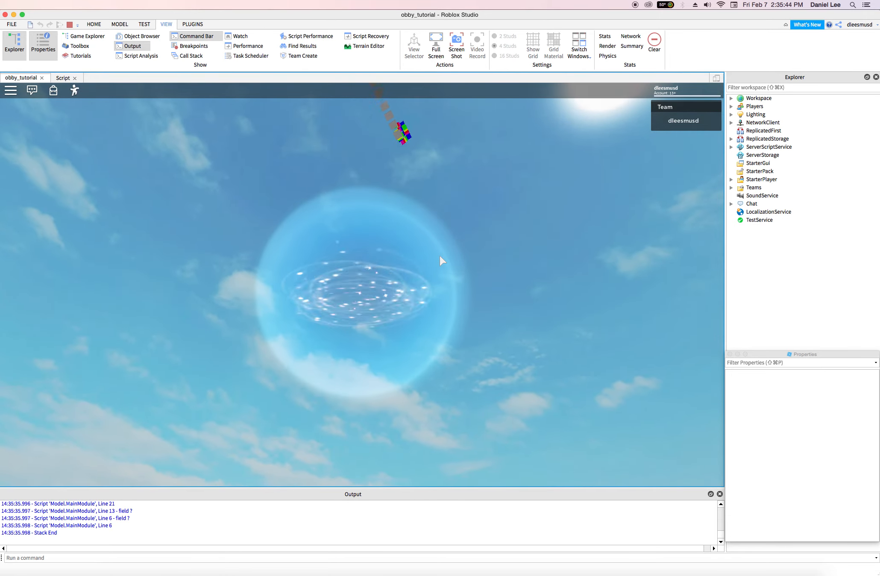
{"action": "mouse_move", "coordinate": [448, 257]}
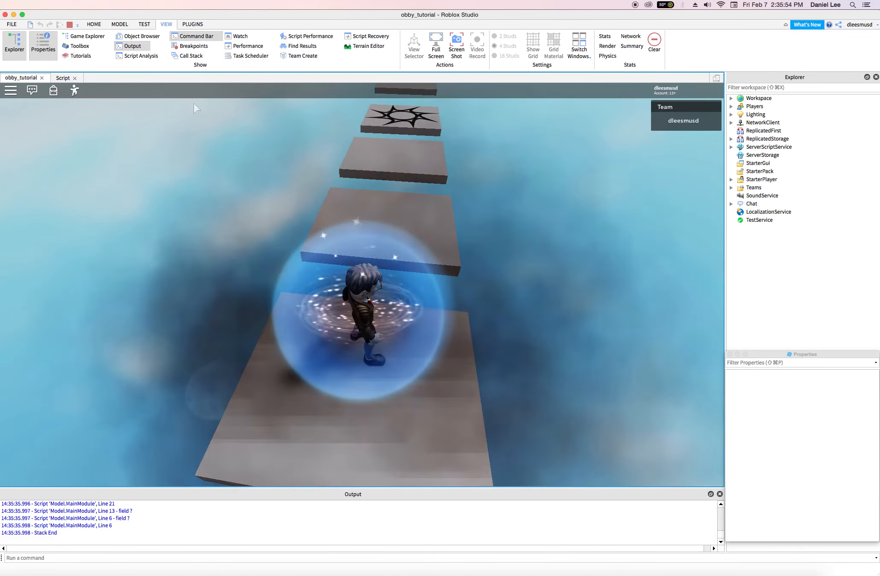
- Run a playtest to see the part explode, then stop it
{"action": "left_click", "coordinate": [70, 24]}
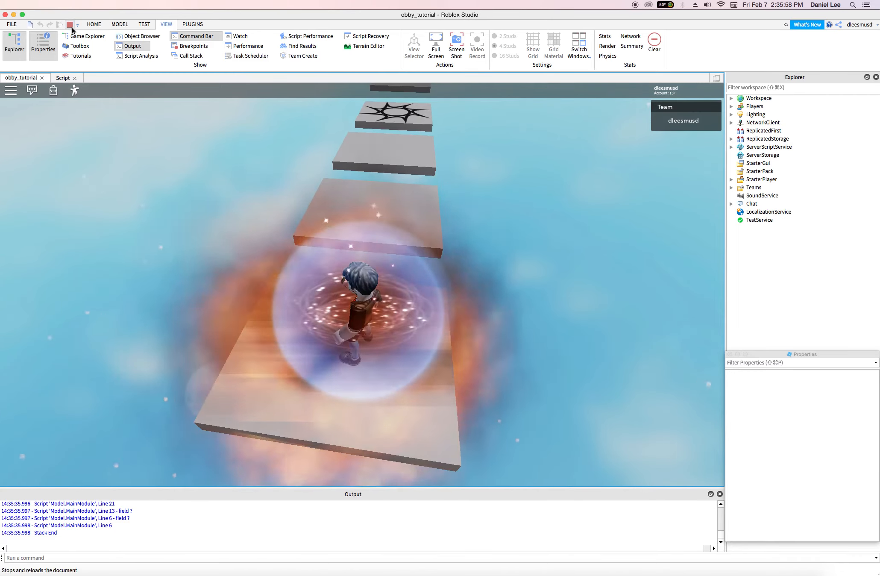
{"action": "left_click", "coordinate": [70, 24]}
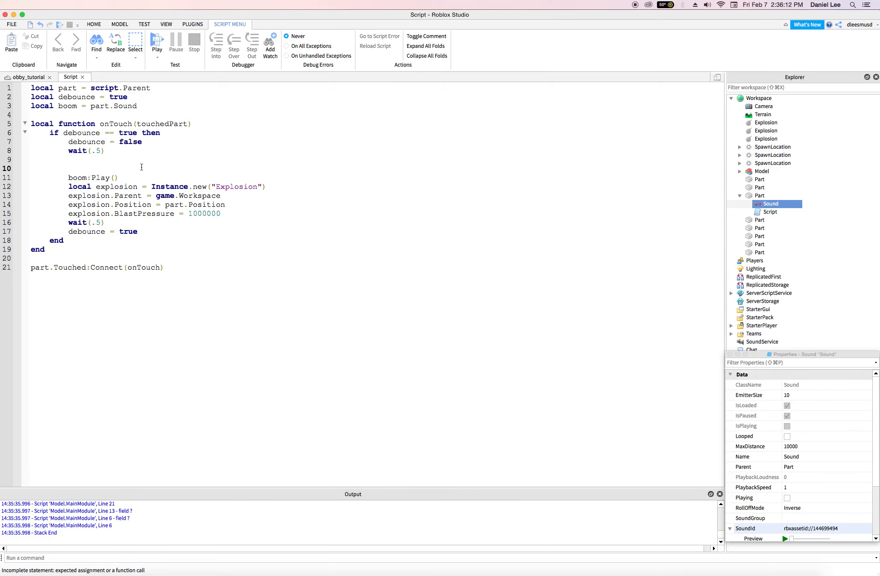
- Add boom.Volume = 2 on the line above boom:Play()
{"action": "left_click_drag", "start_coordinate": [59, 97], "coordinate": [119, 106]}
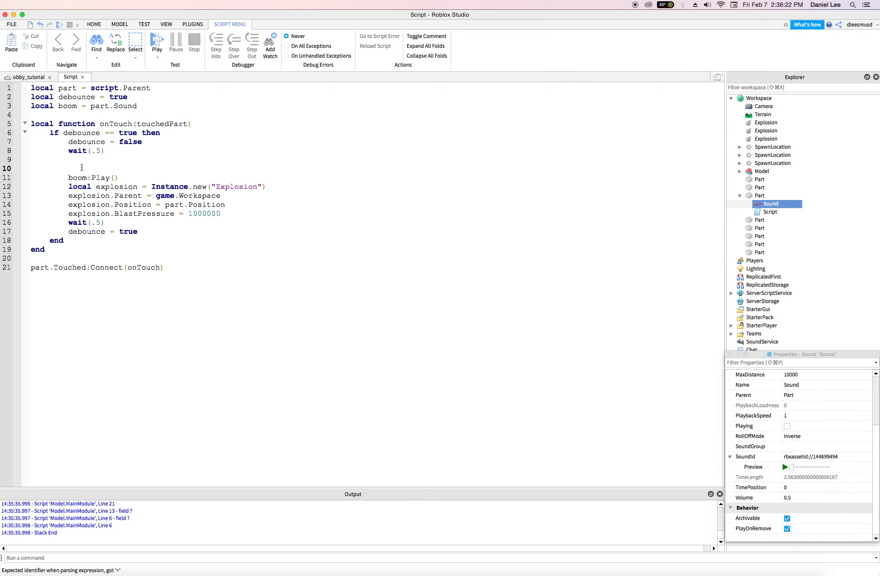
{"action": "type", "text": "boom."}
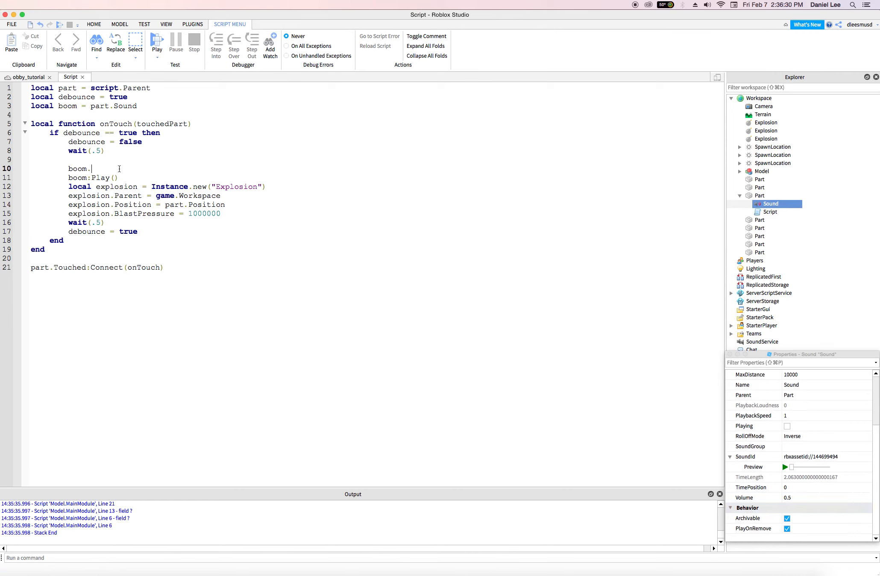
{"action": "type", "text": "Volume ="}
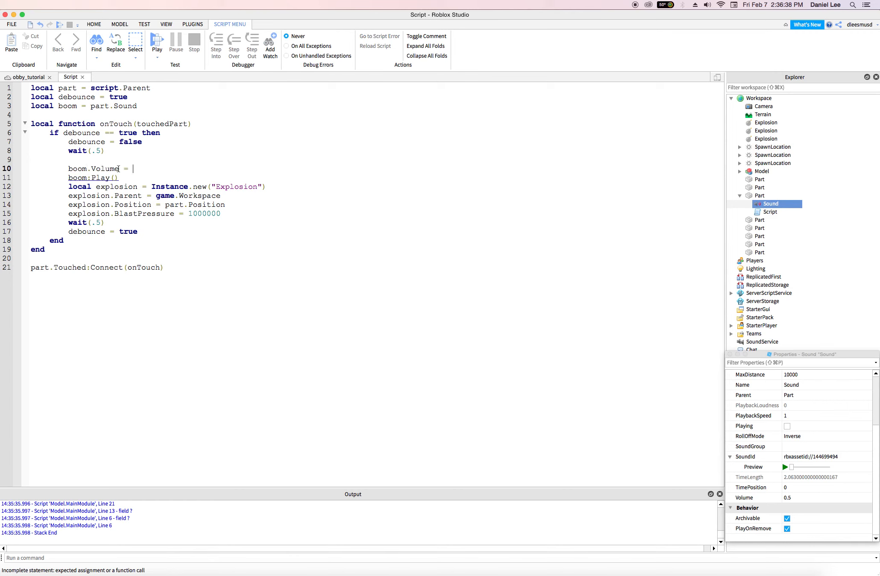
{"action": "type", "text": "2"}
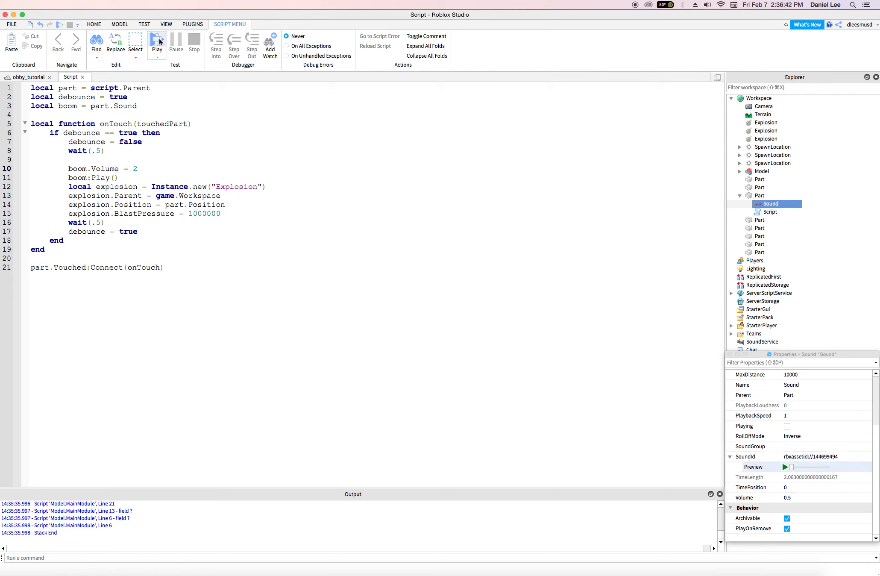
{"action": "mouse_move", "coordinate": [167, 91]}
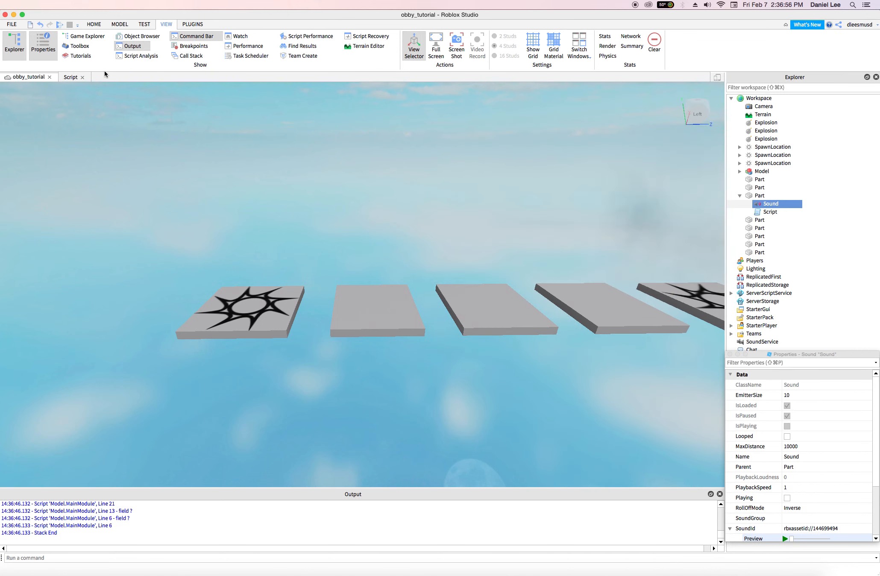
{"action": "left_click", "coordinate": [70, 77]}
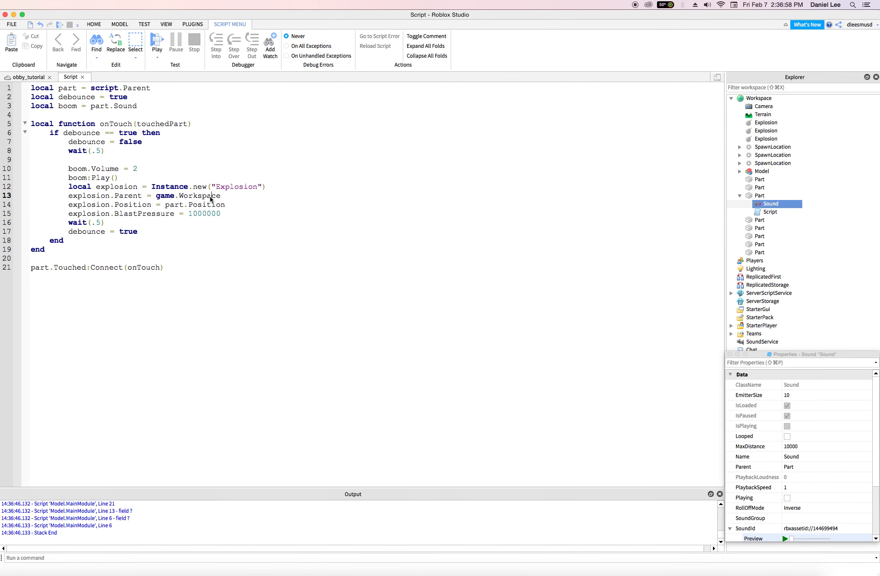